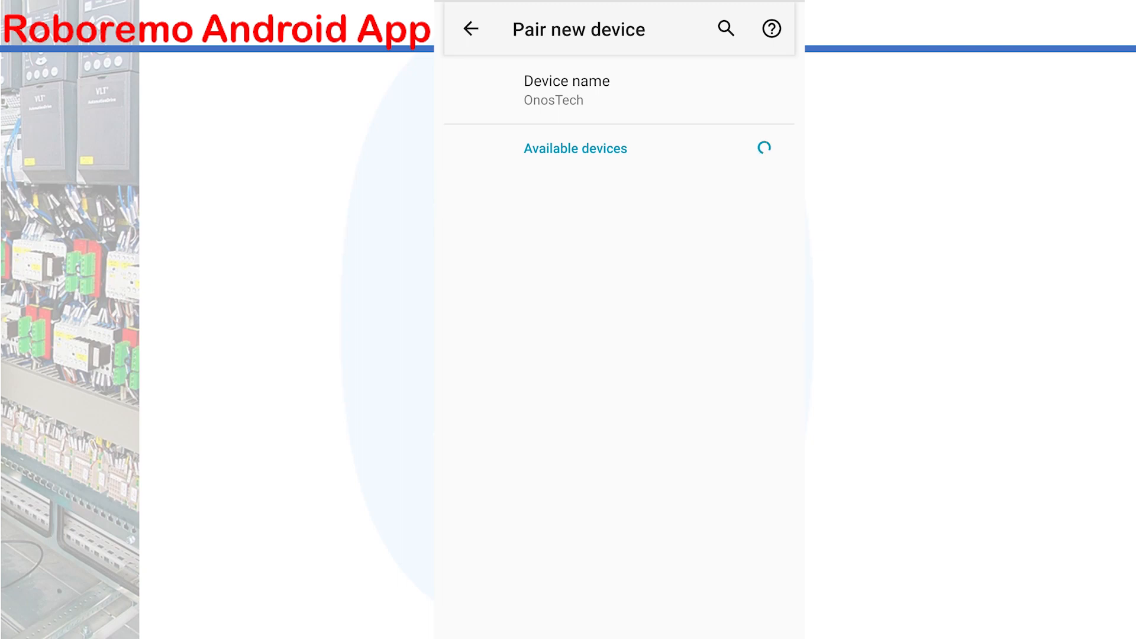
Step: Pair with the HC-05 module, entering its PIN and confirming
click(575, 197)
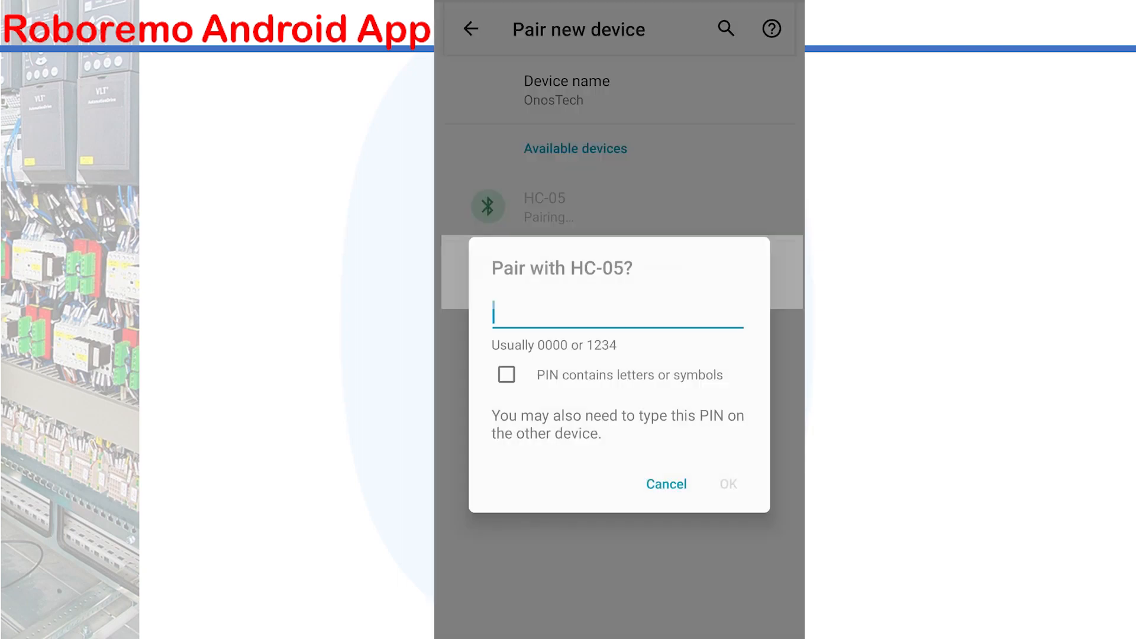
text(1)
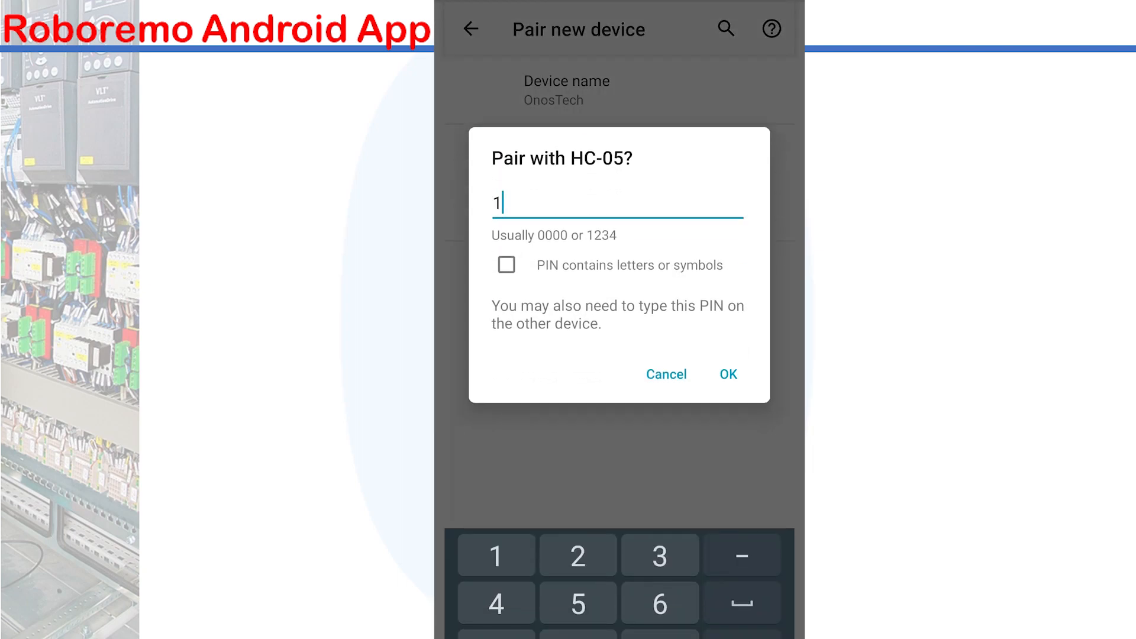
click(727, 374)
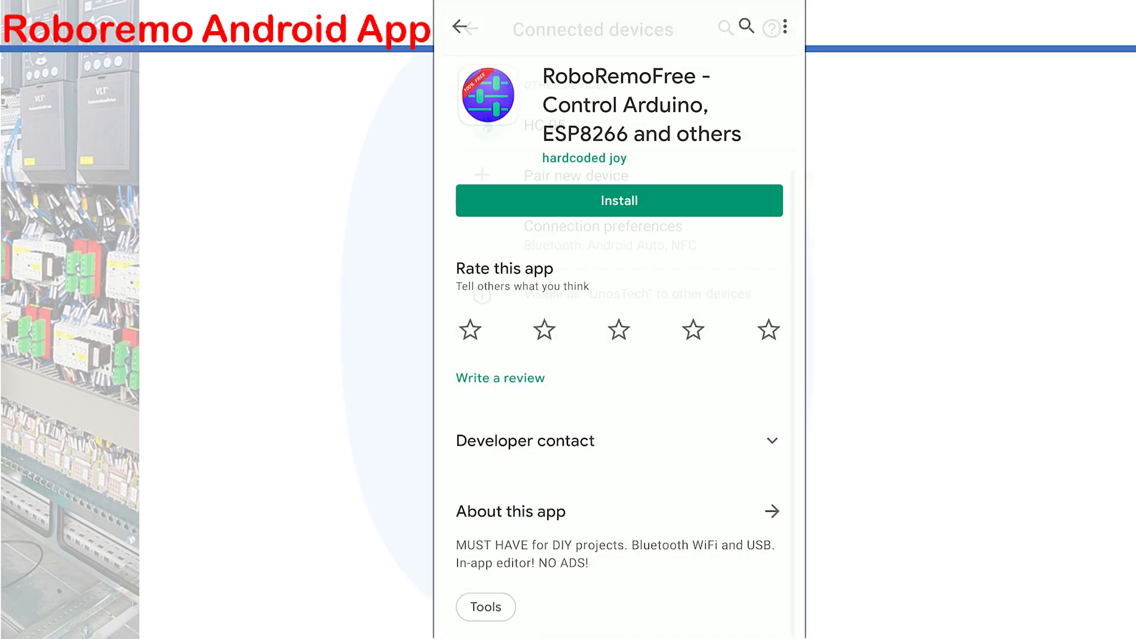
Step: Install RoboRemoFree from the store page and launch it
click(619, 201)
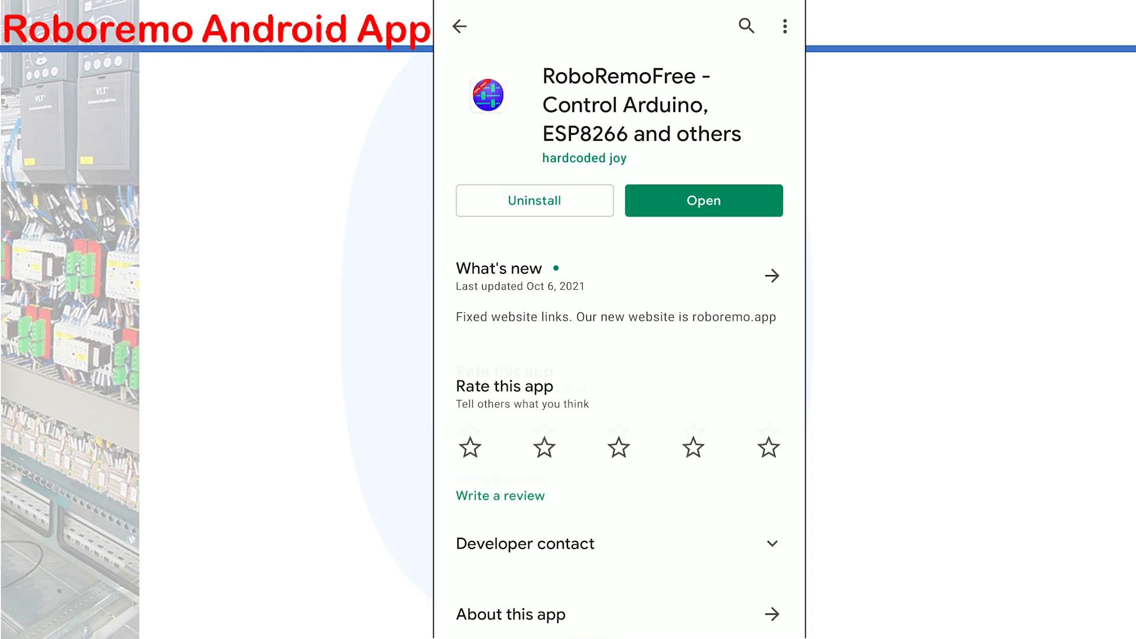
click(702, 201)
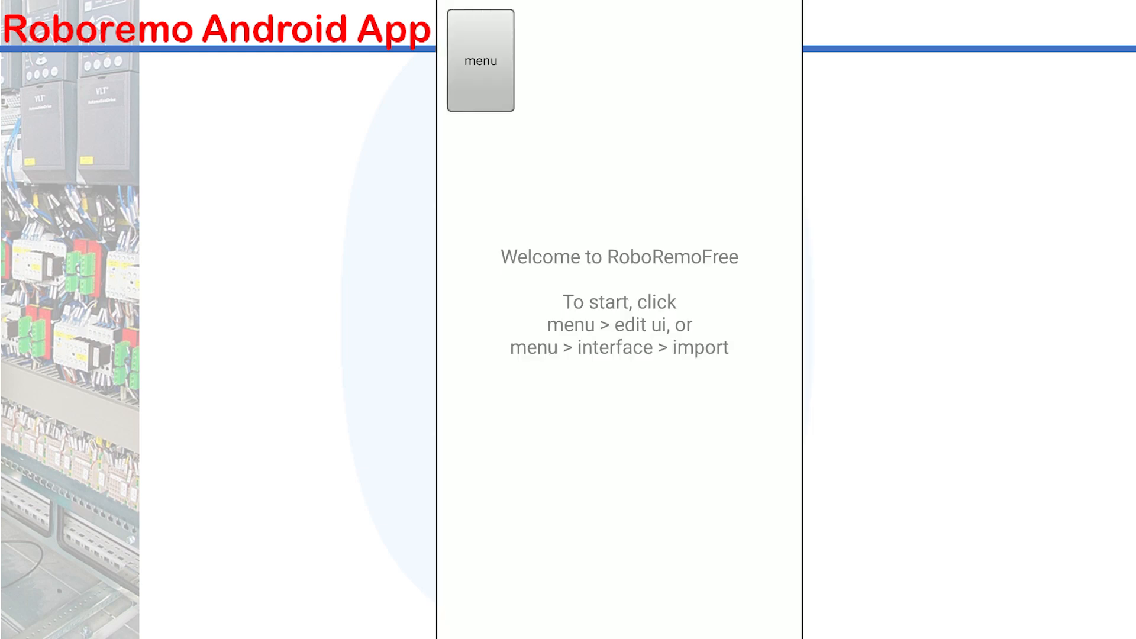
Step: In edit-UI mode add a push button, widen it and bring up its settings
click(480, 61)
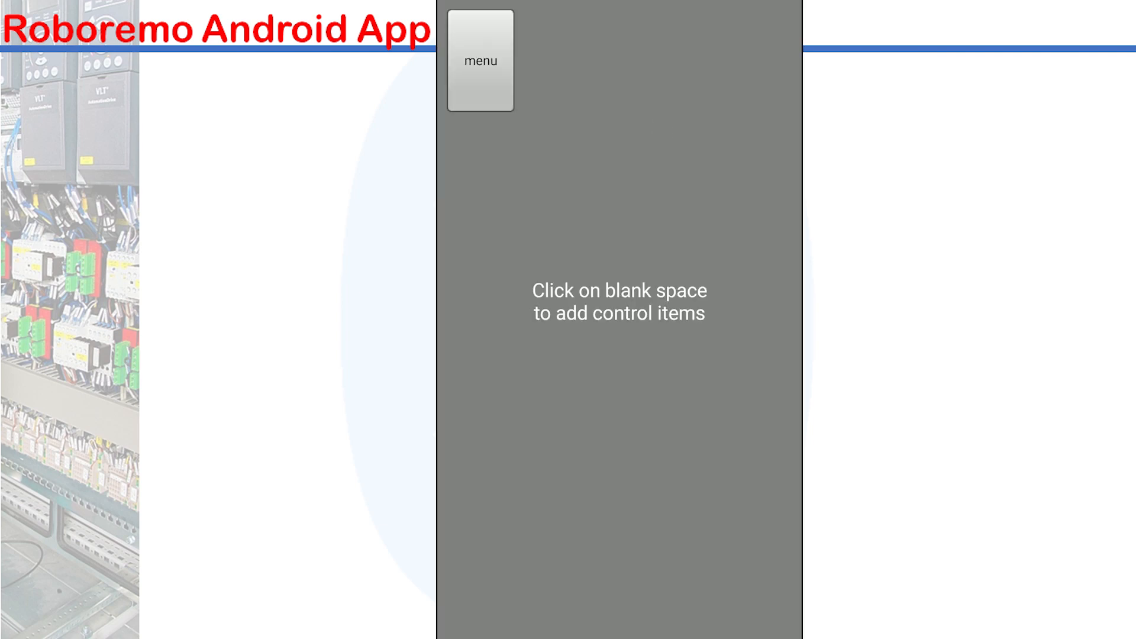
click(619, 302)
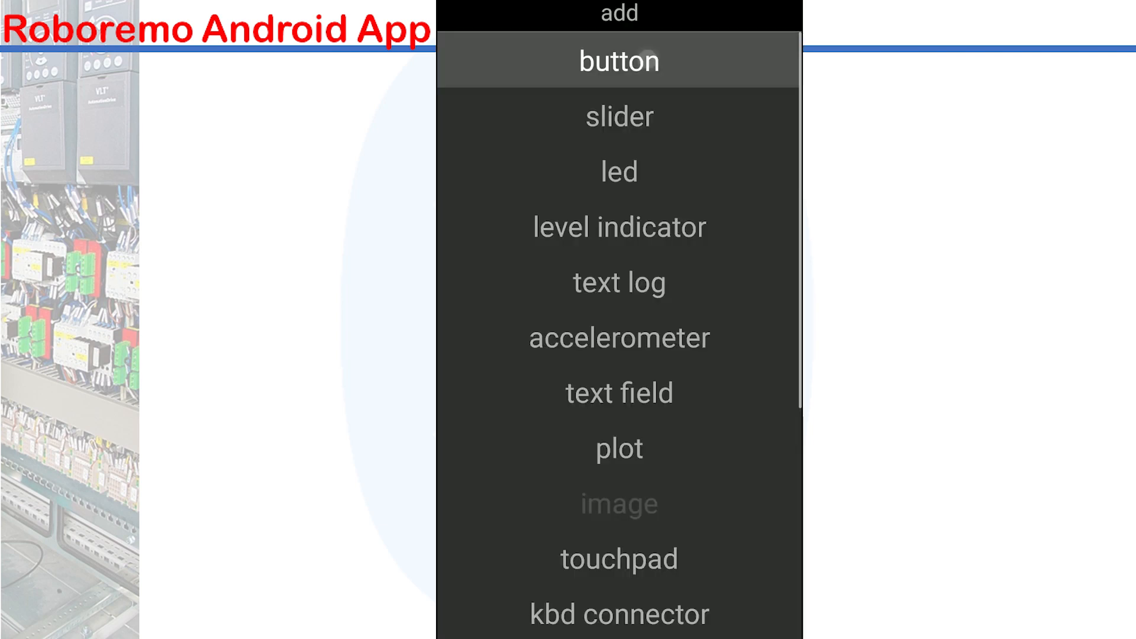
click(618, 61)
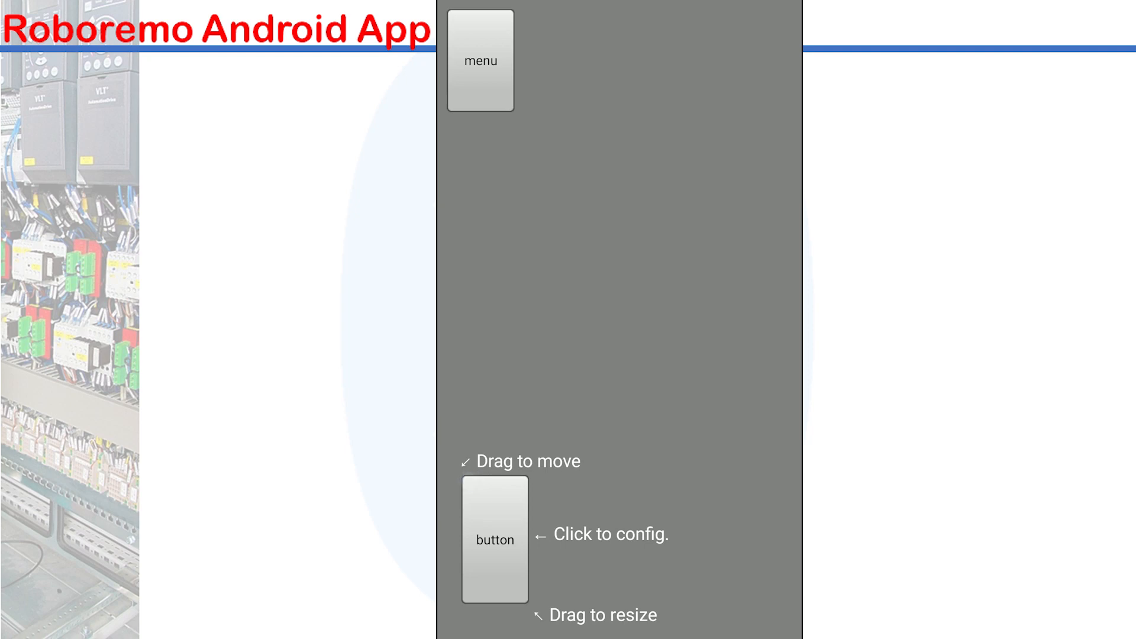
drag(529, 594, 580, 551)
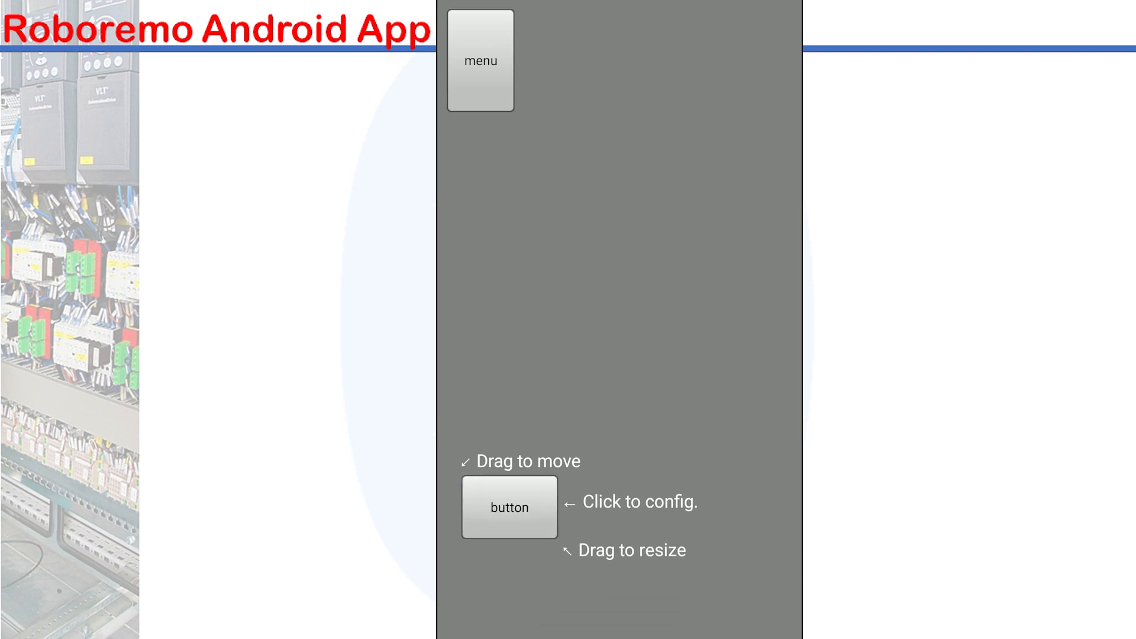
click(509, 506)
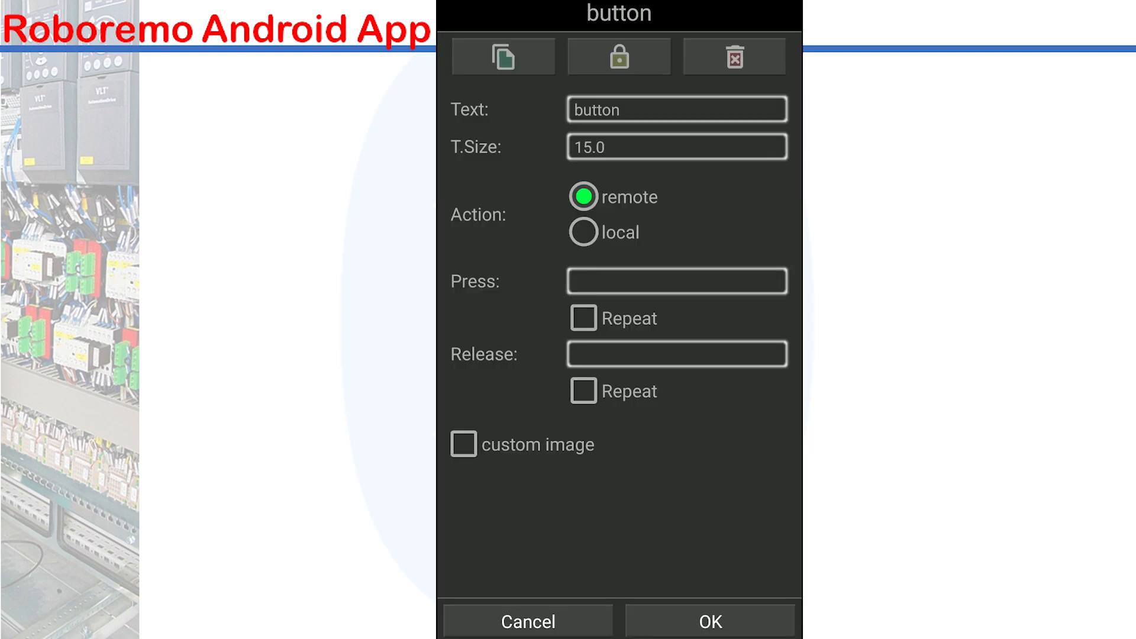
Step: Label the button START with text size 30 and press command A
click(676, 109)
text(START)
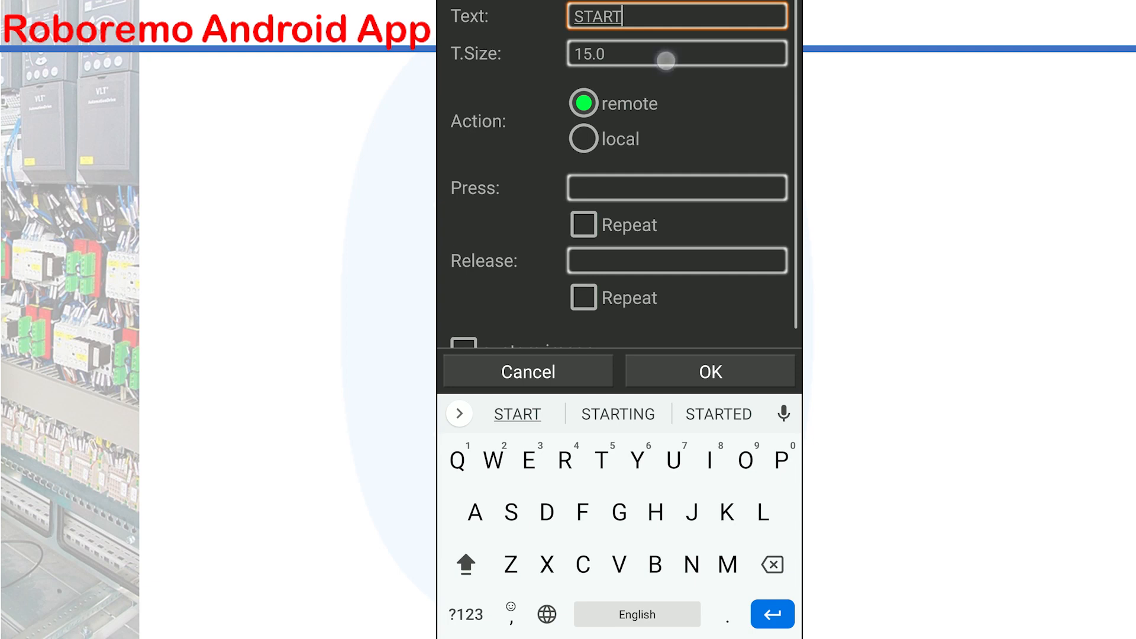
click(678, 53)
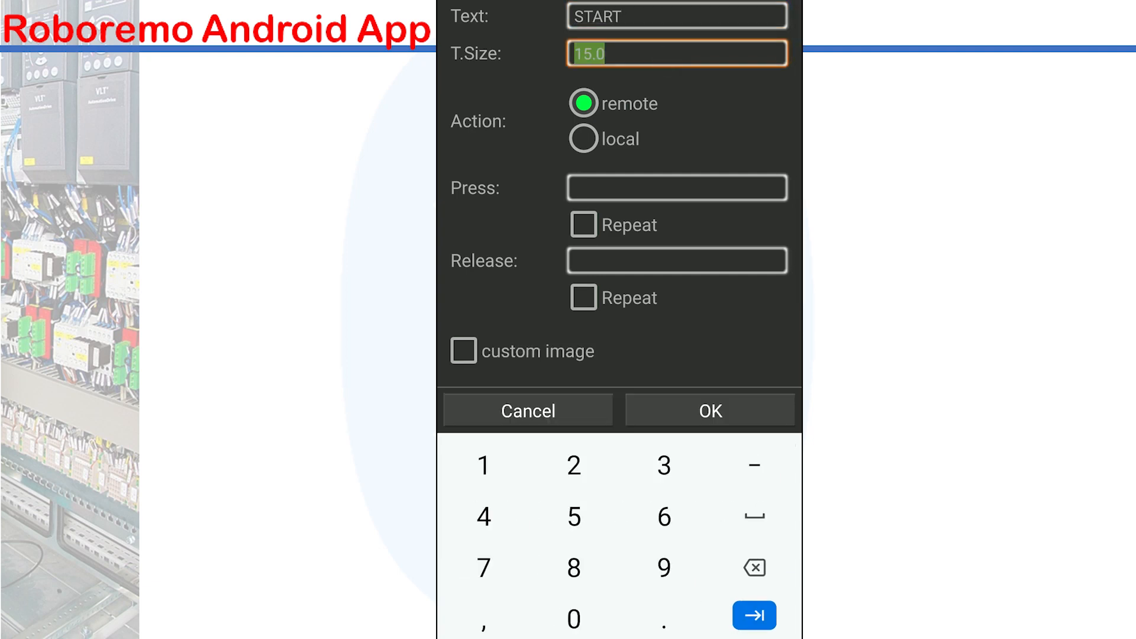
text(30)
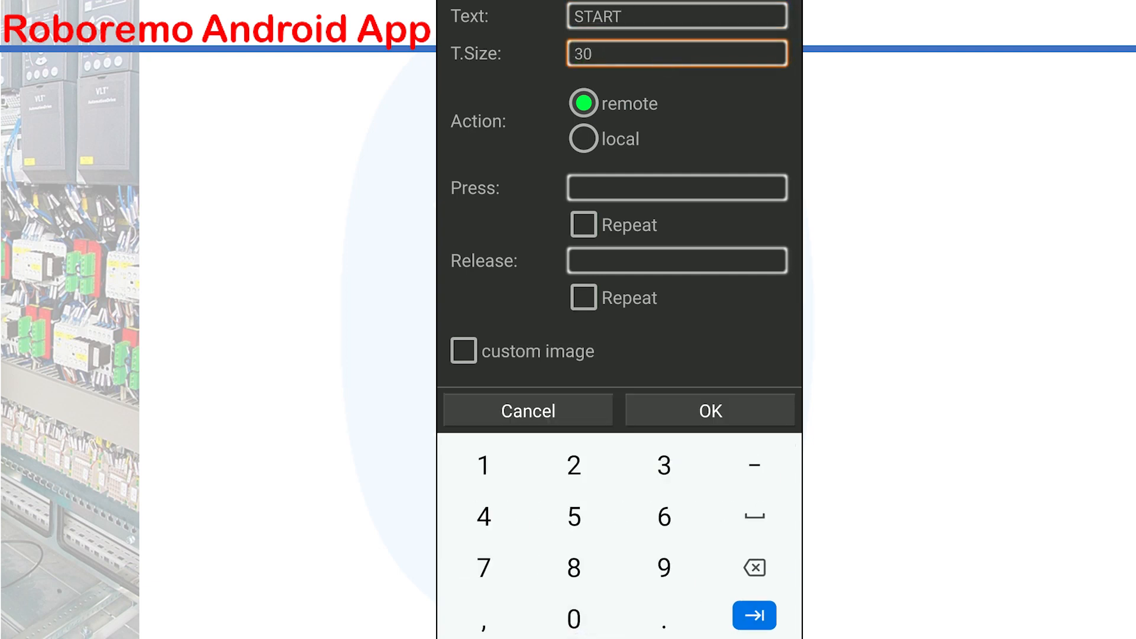
click(676, 187)
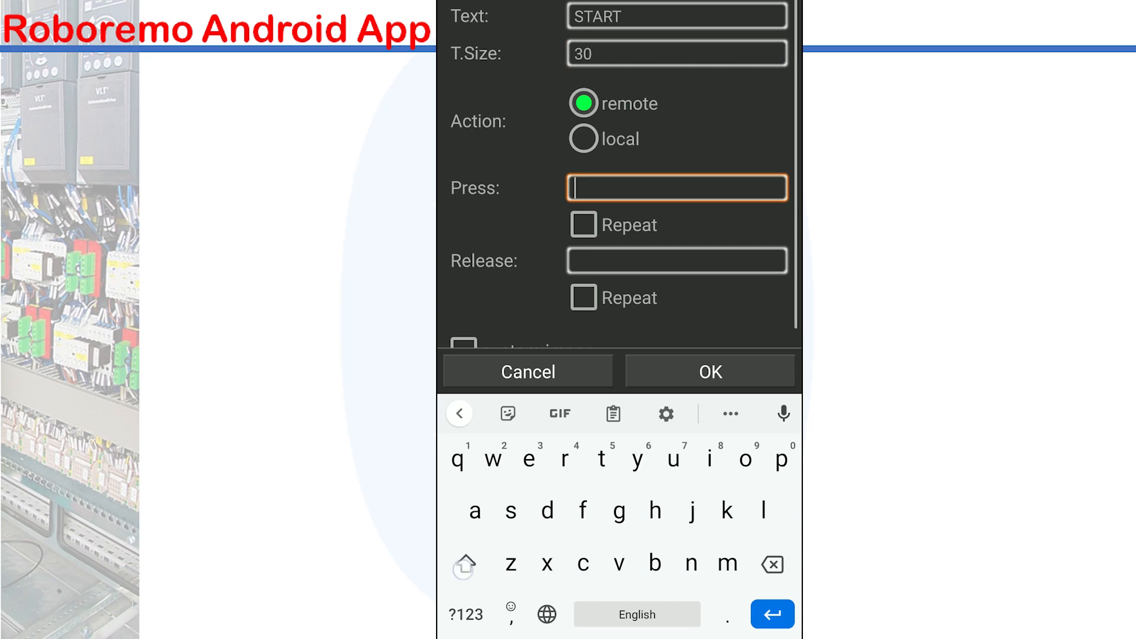
text(A)
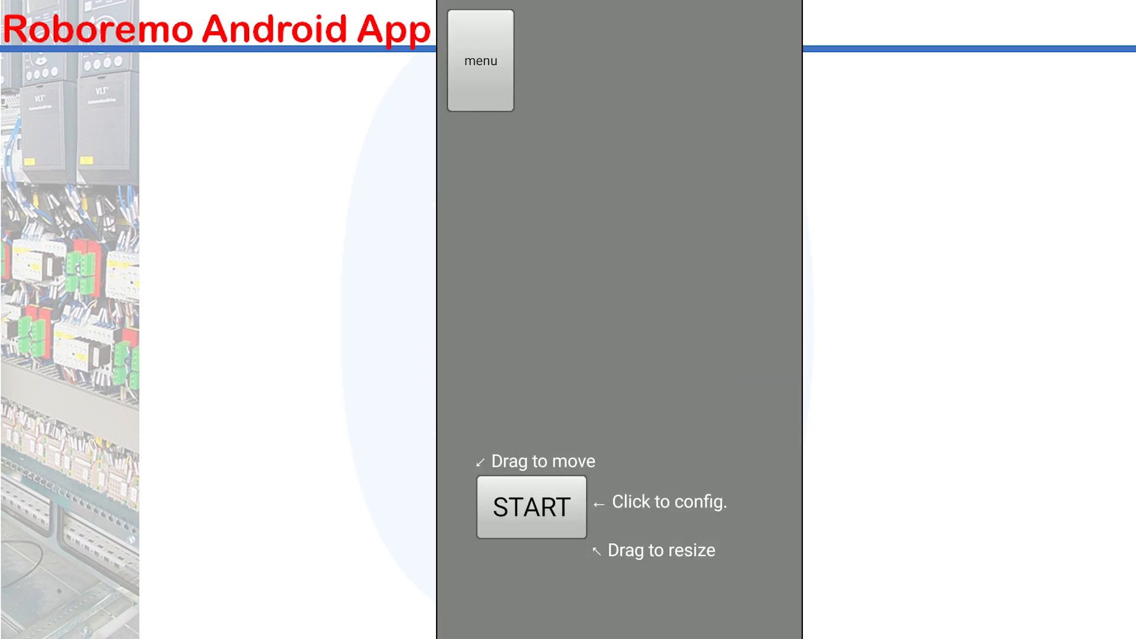
Step: Copy the START button and turn the pasted copy into a STOP button sending B
click(531, 507)
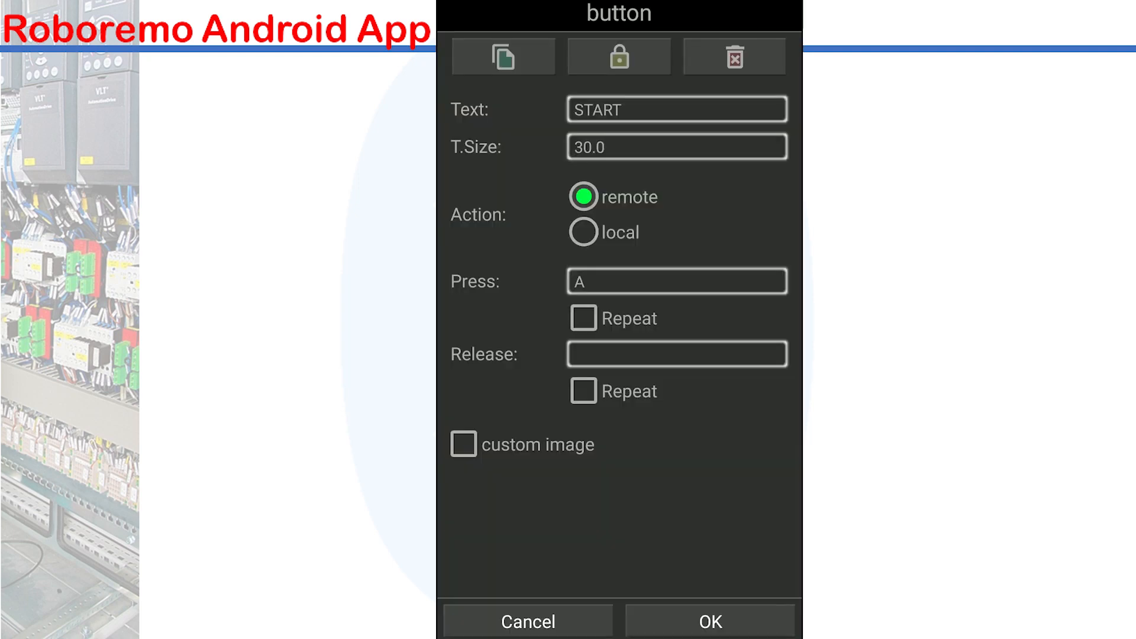
click(503, 56)
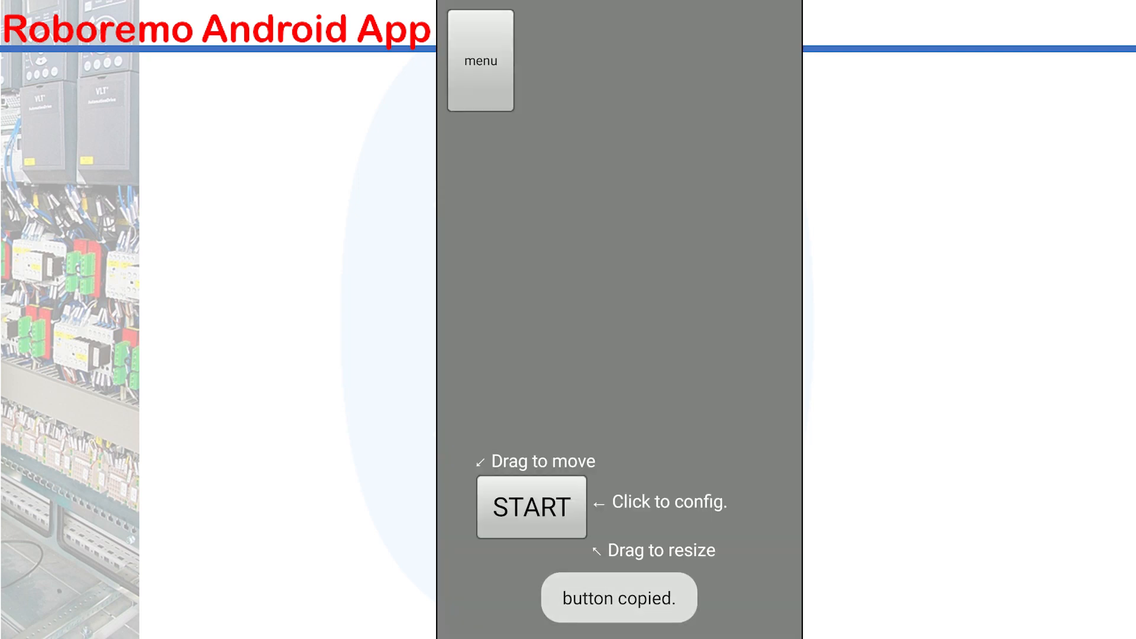
click(480, 60)
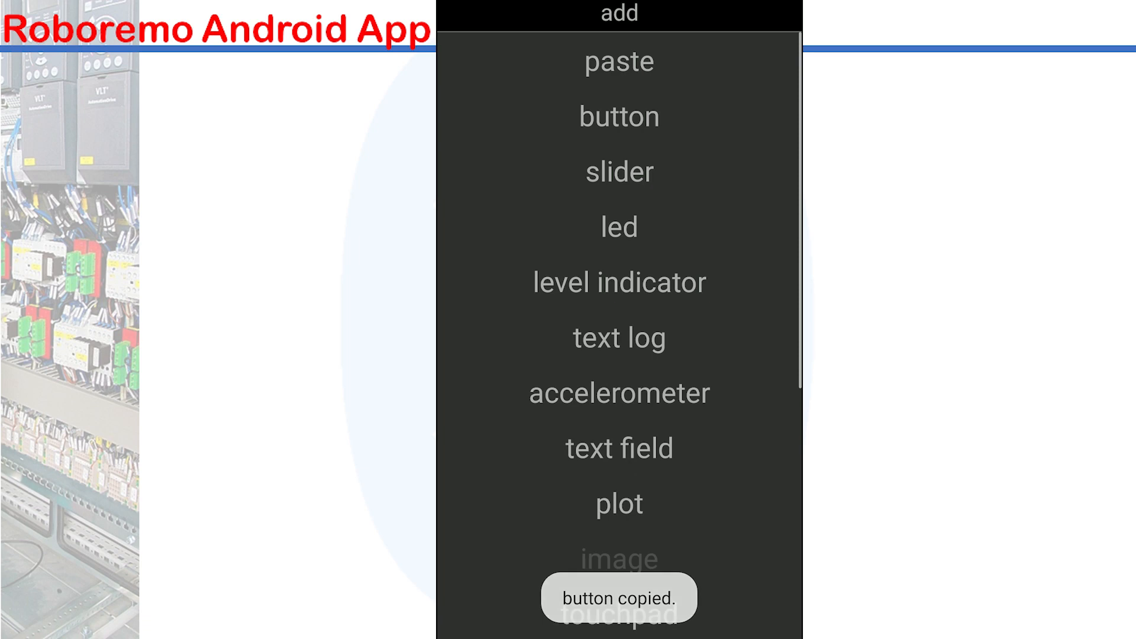
click(618, 116)
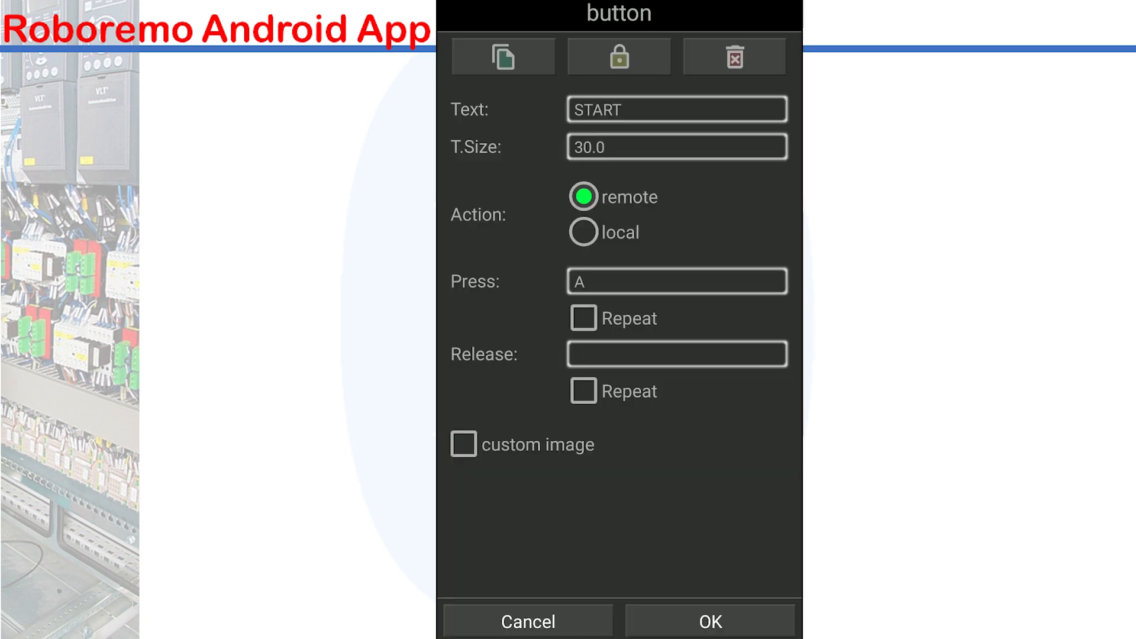
click(676, 109)
text(STOP)
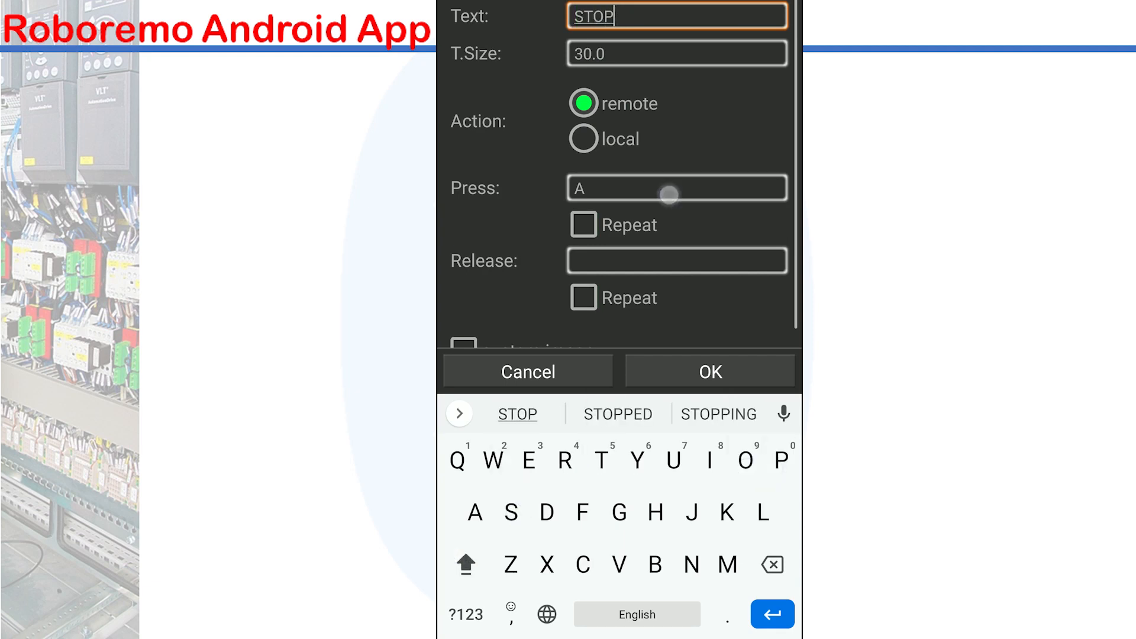
text(B)
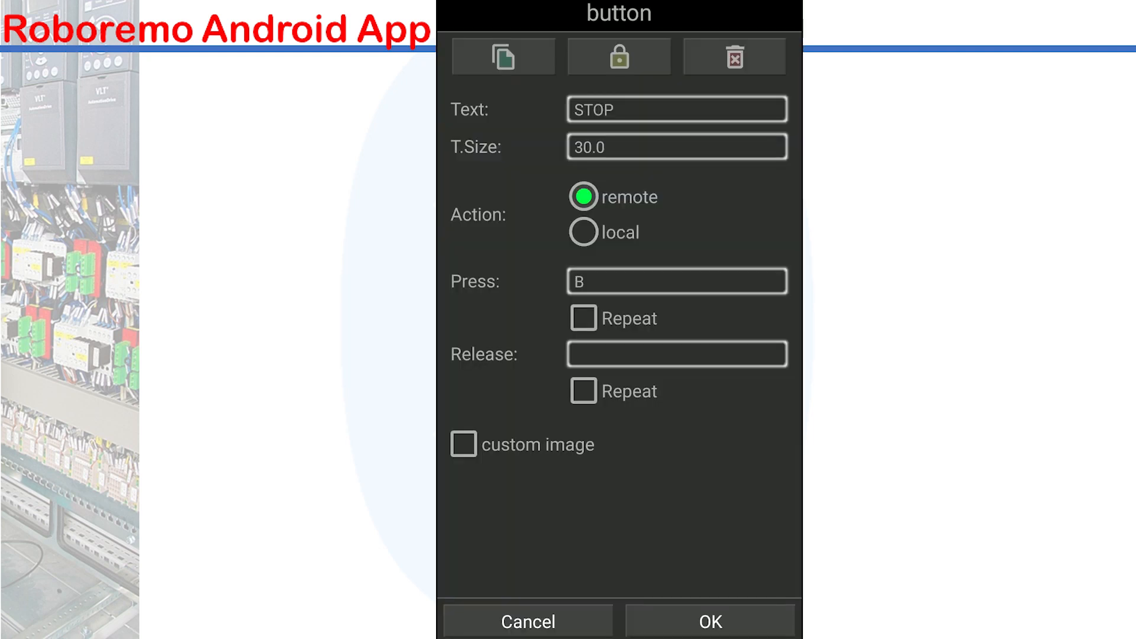
click(504, 55)
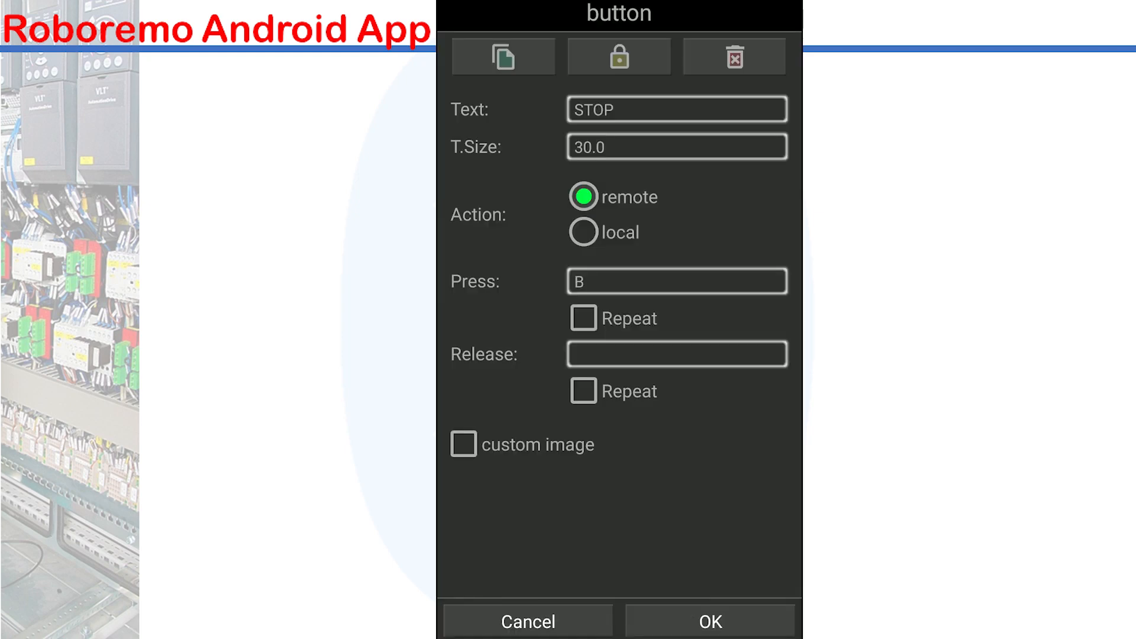
Step: Make a RESET button from another copy and line the three buttons up at the bottom
text(RESE)
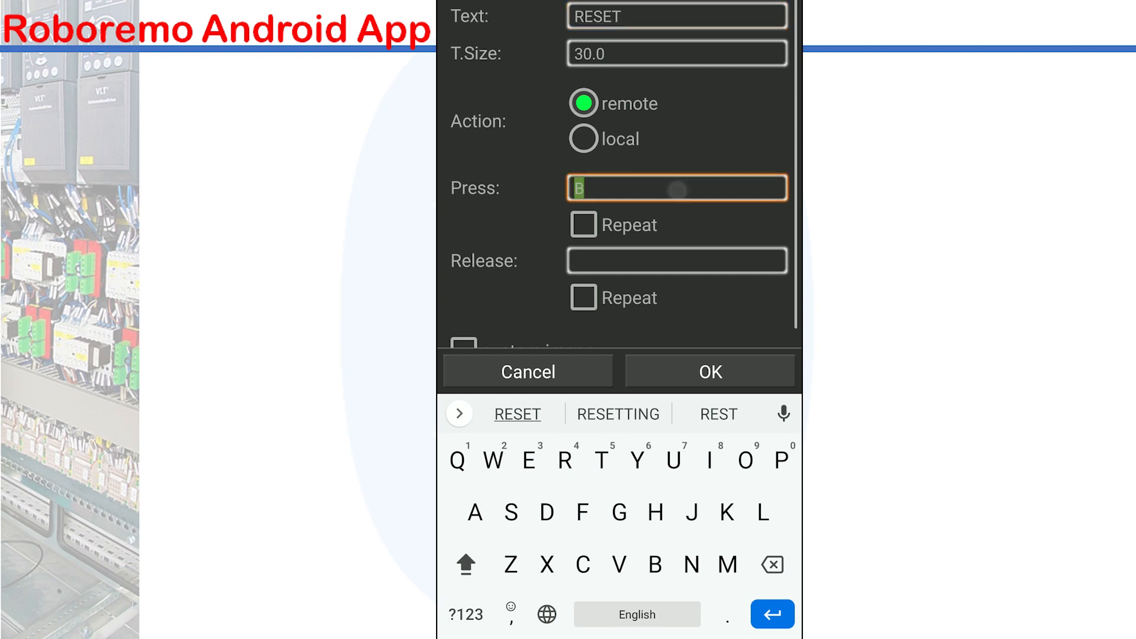
click(711, 372)
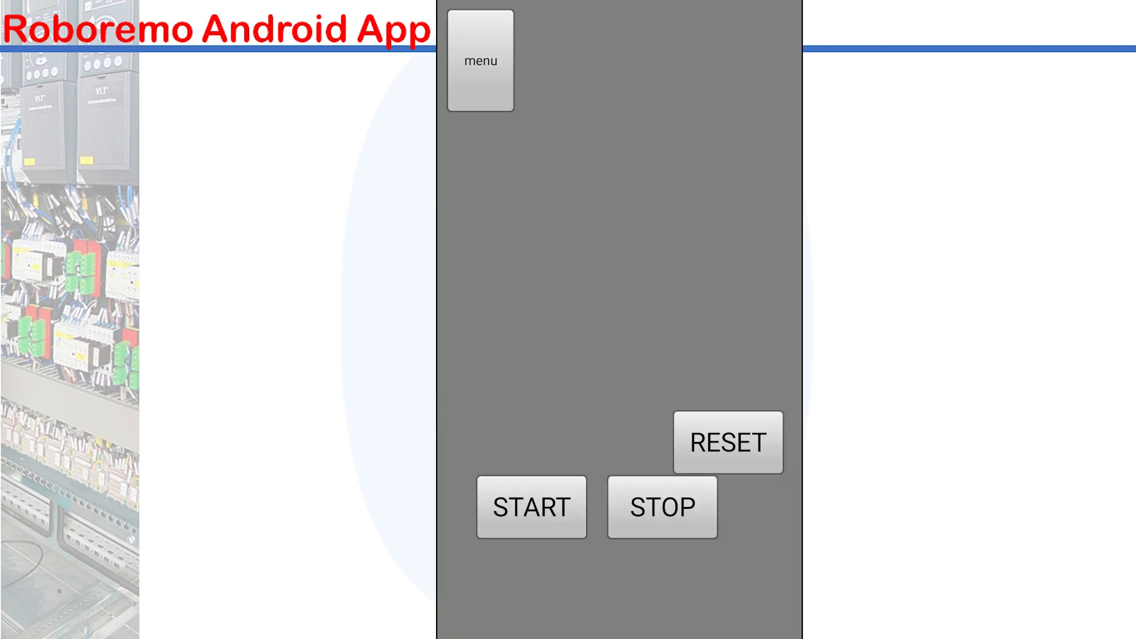
click(531, 507)
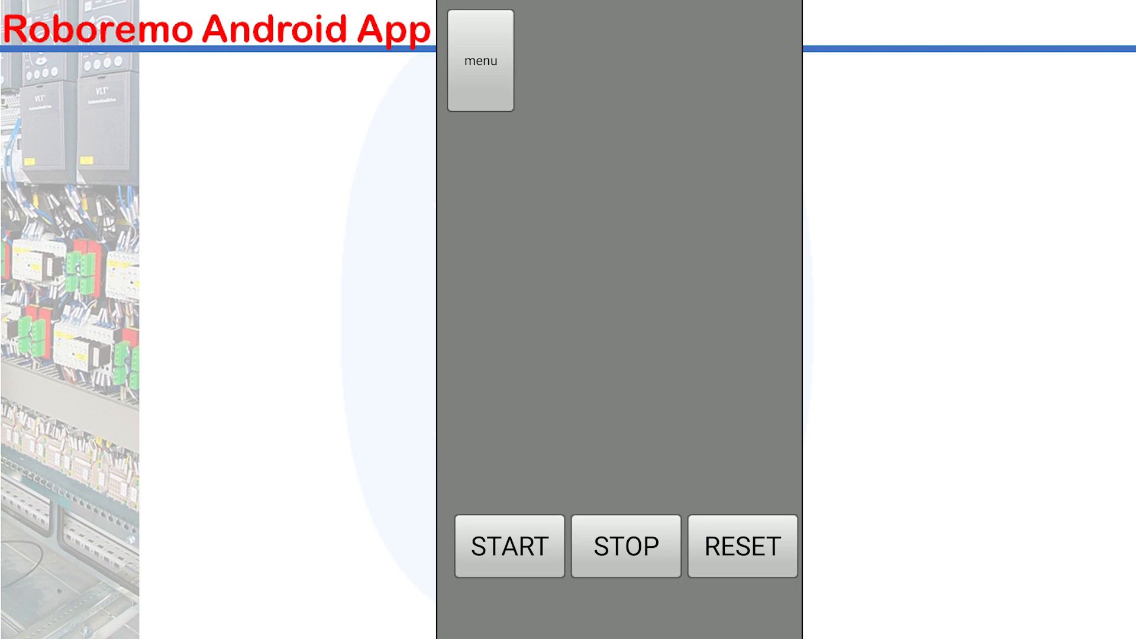
Step: Add LED led1 above START, keeping its colour green (G)
click(480, 60)
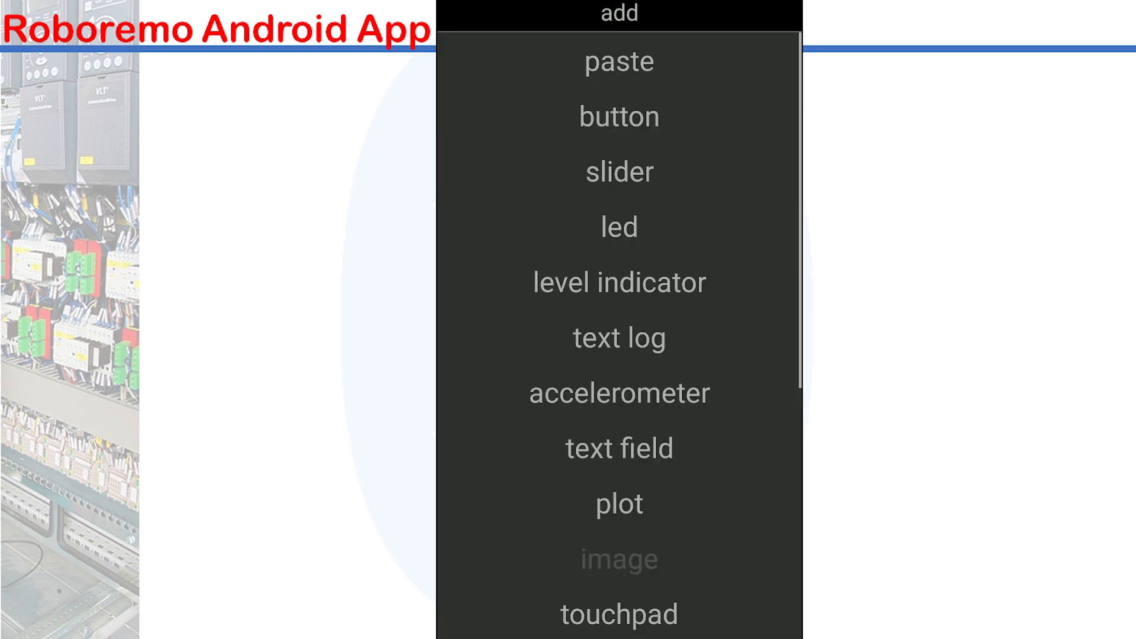
click(618, 13)
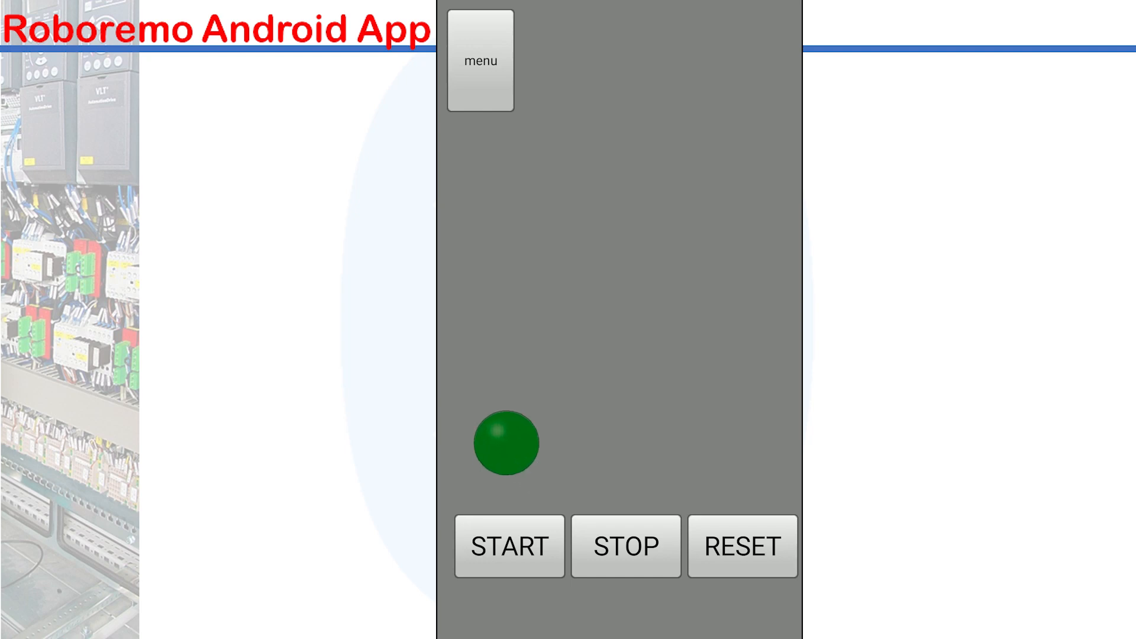
click(507, 443)
text(led1)
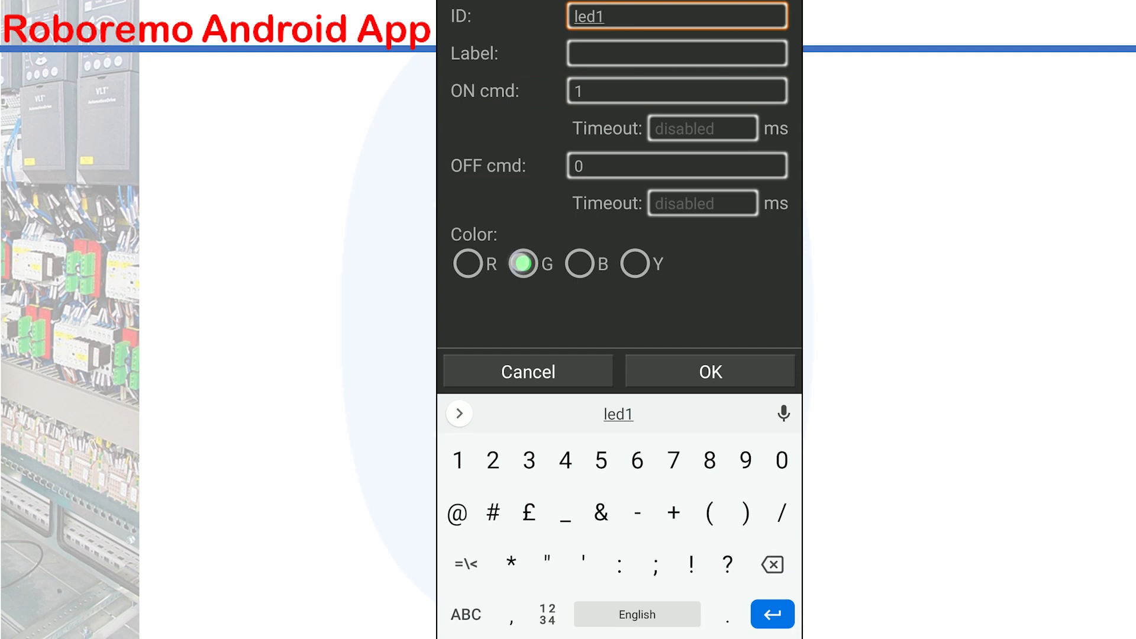
click(523, 263)
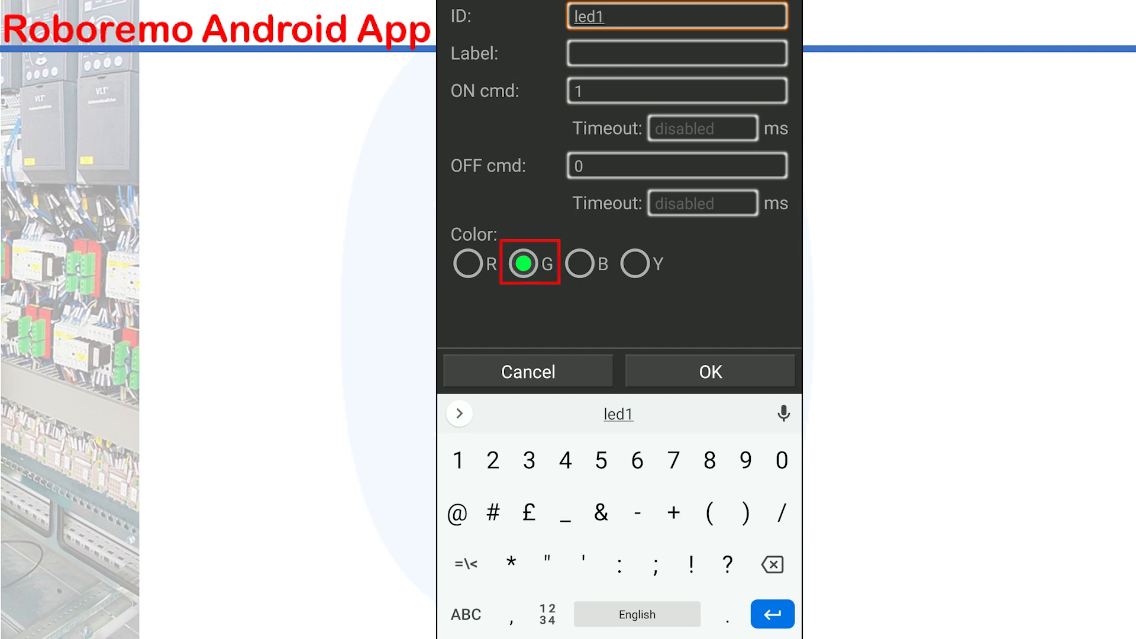
click(710, 372)
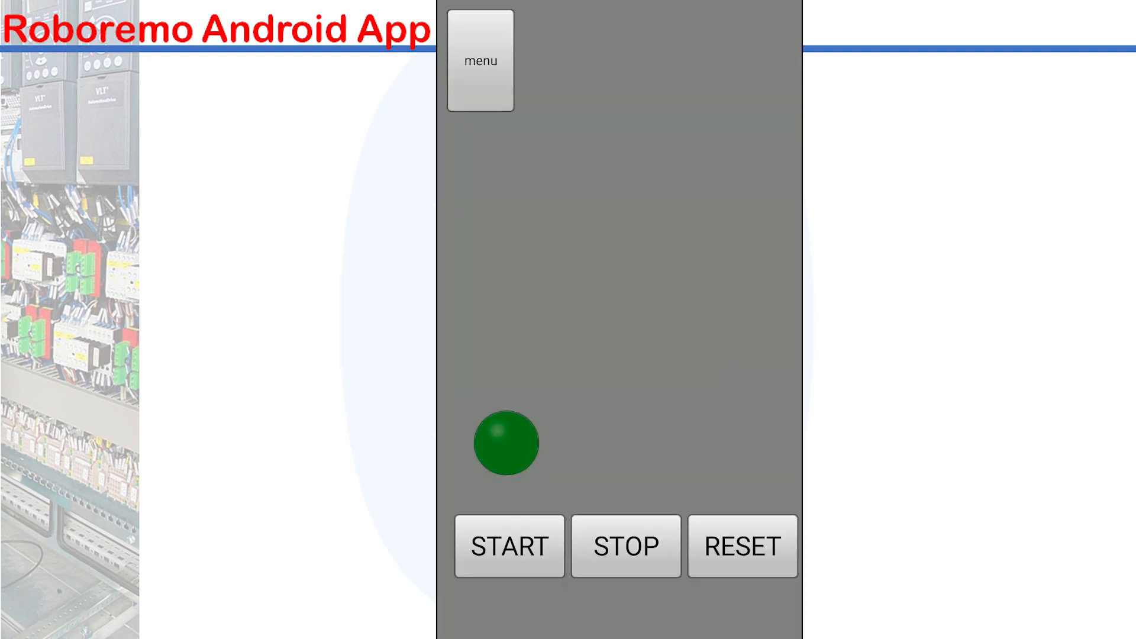
click(506, 443)
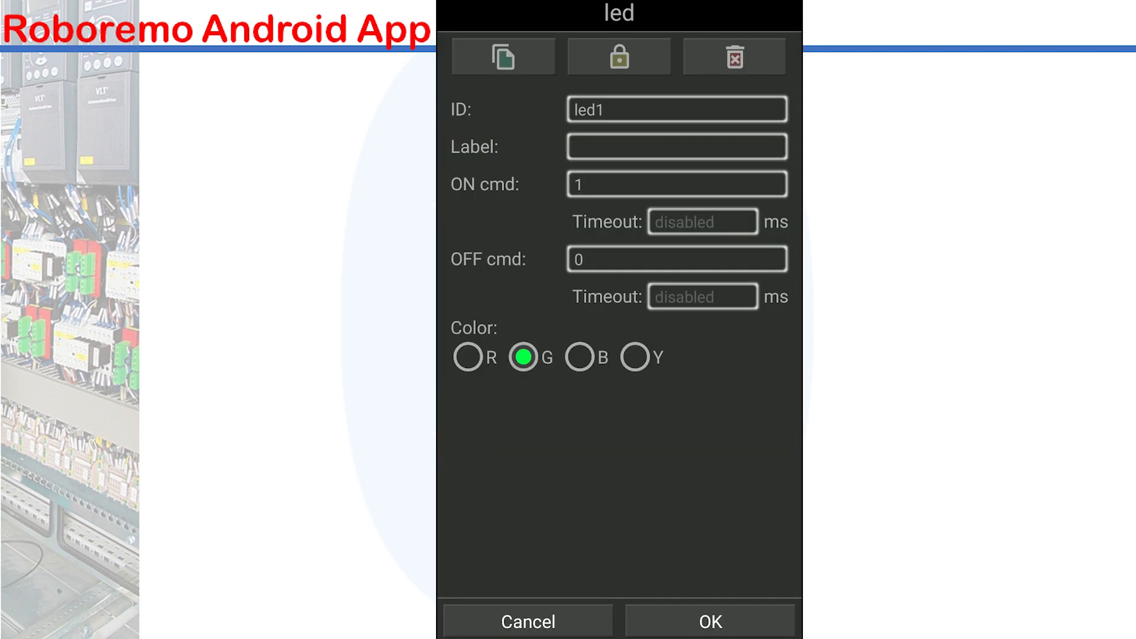
Step: Copy the green LED and make the pasted led2 red, above STOP
click(502, 56)
text(2)
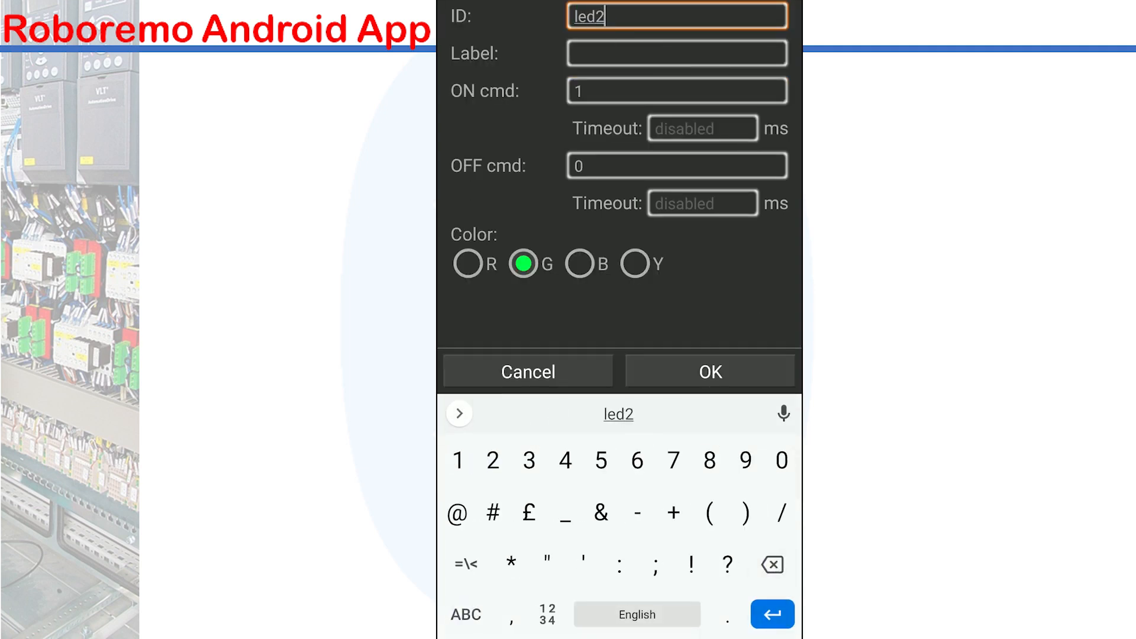
click(468, 264)
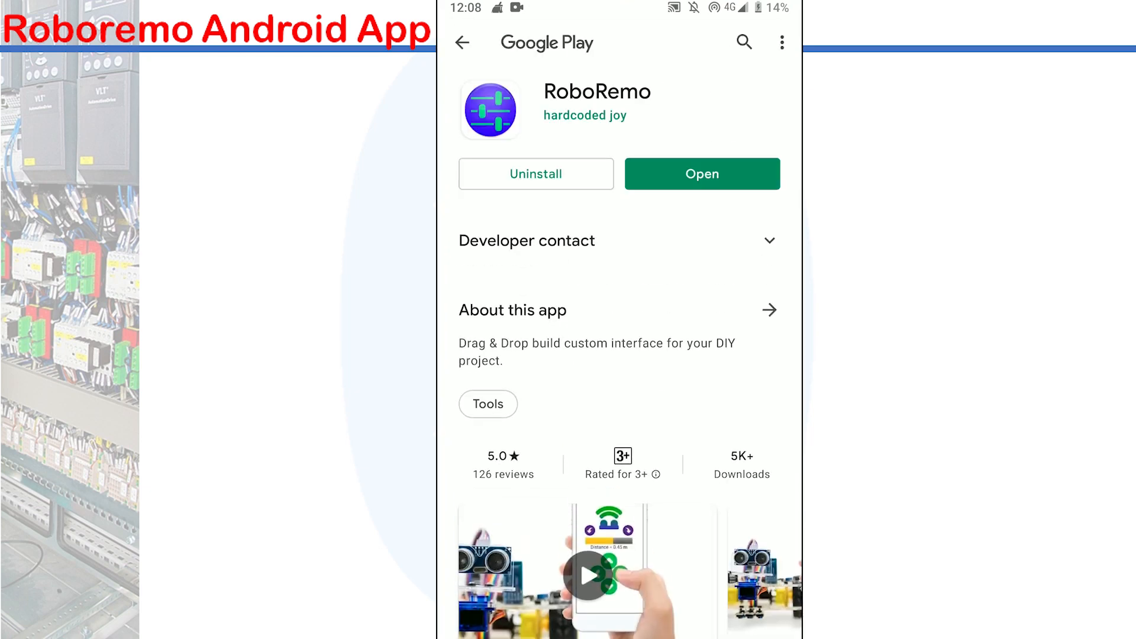
click(701, 173)
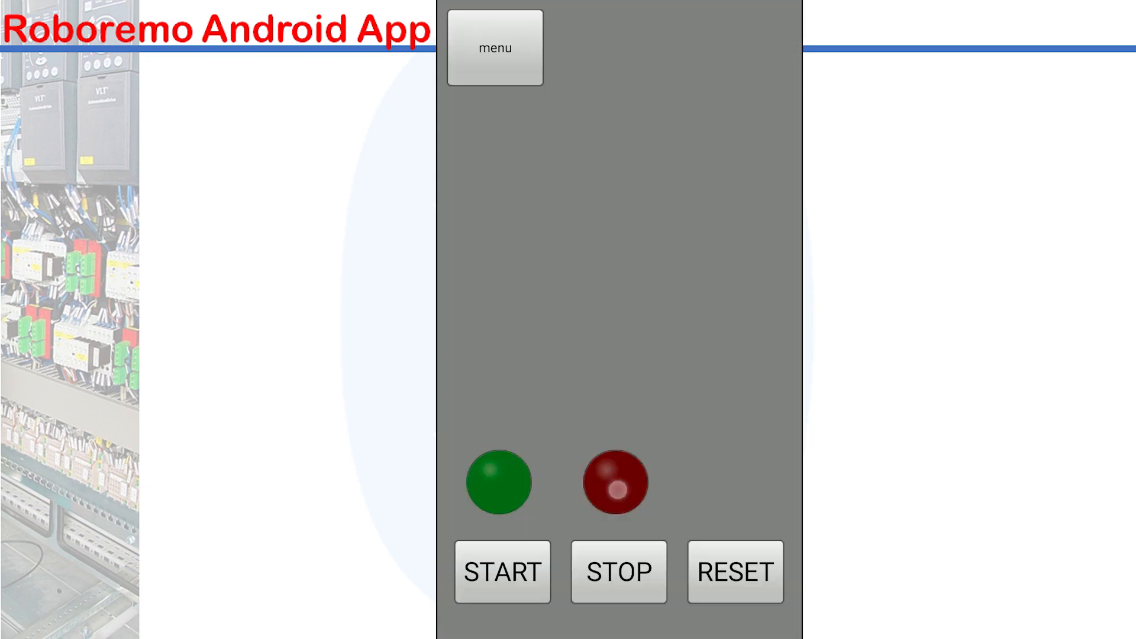
Step: Add a third LED led3 coloured yellow, above RESET
click(618, 572)
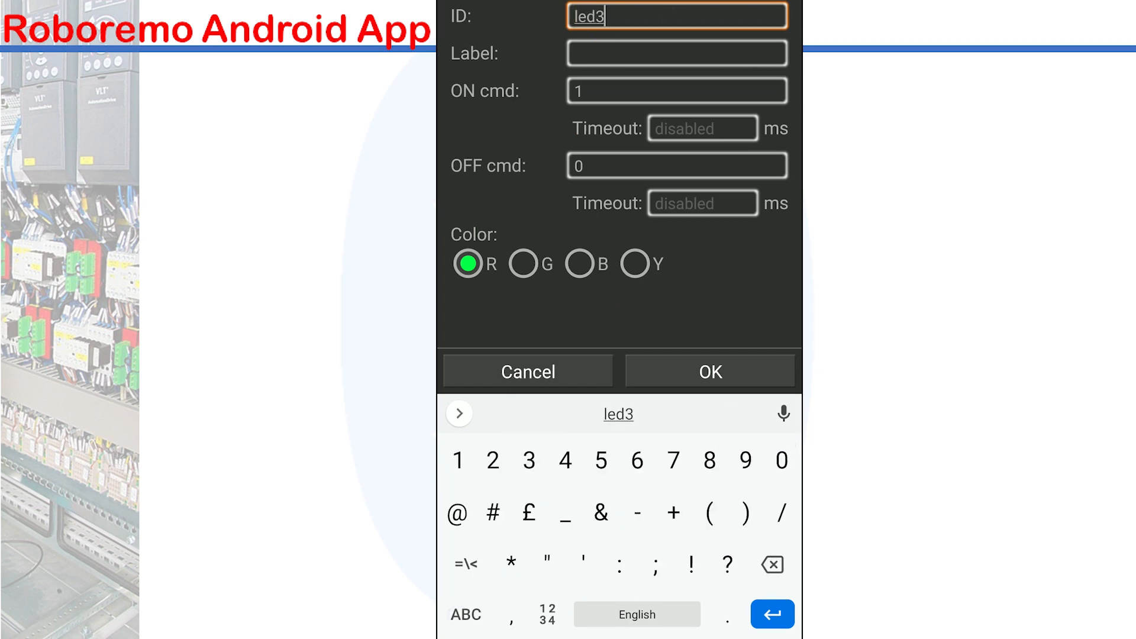
click(634, 264)
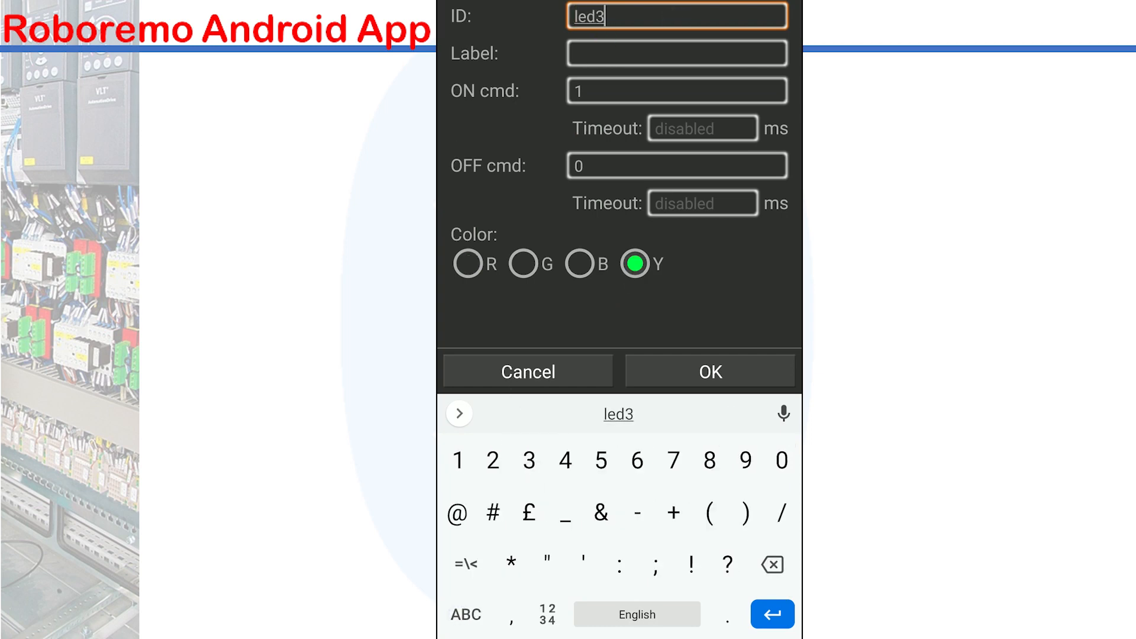
click(710, 371)
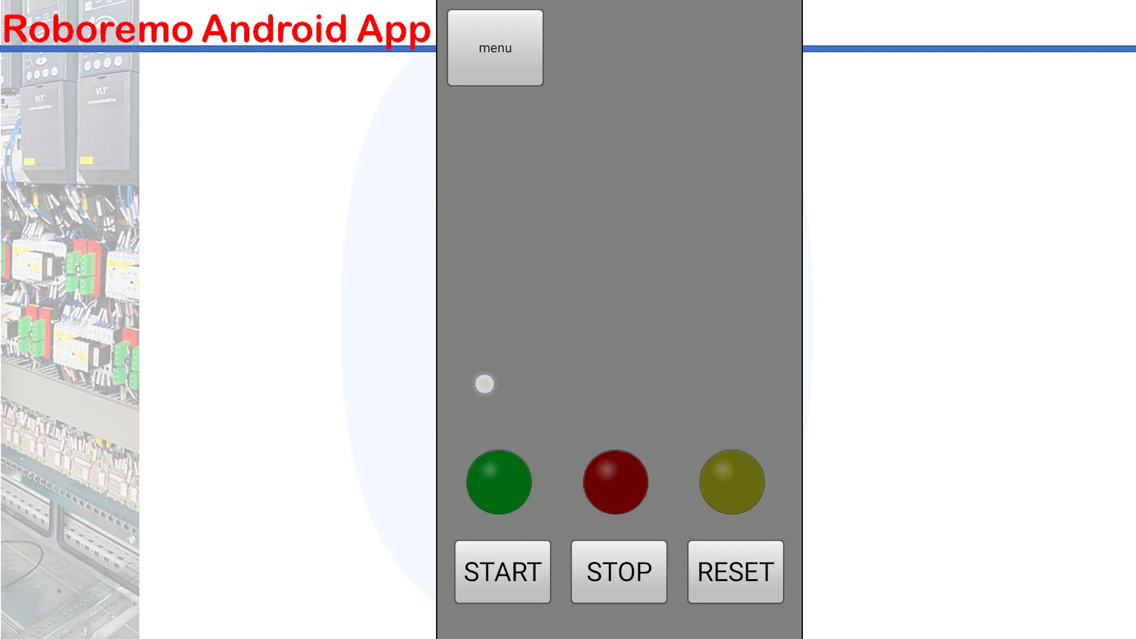
Step: Add a text label reading HOUR at text size 25 above the green LED
click(495, 48)
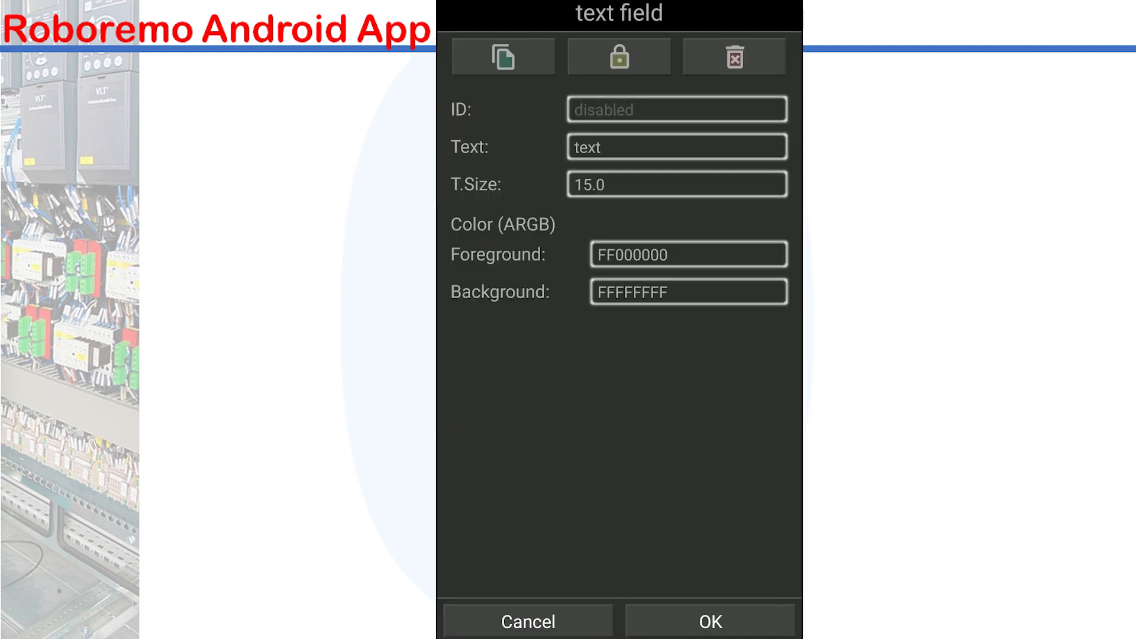
click(676, 148)
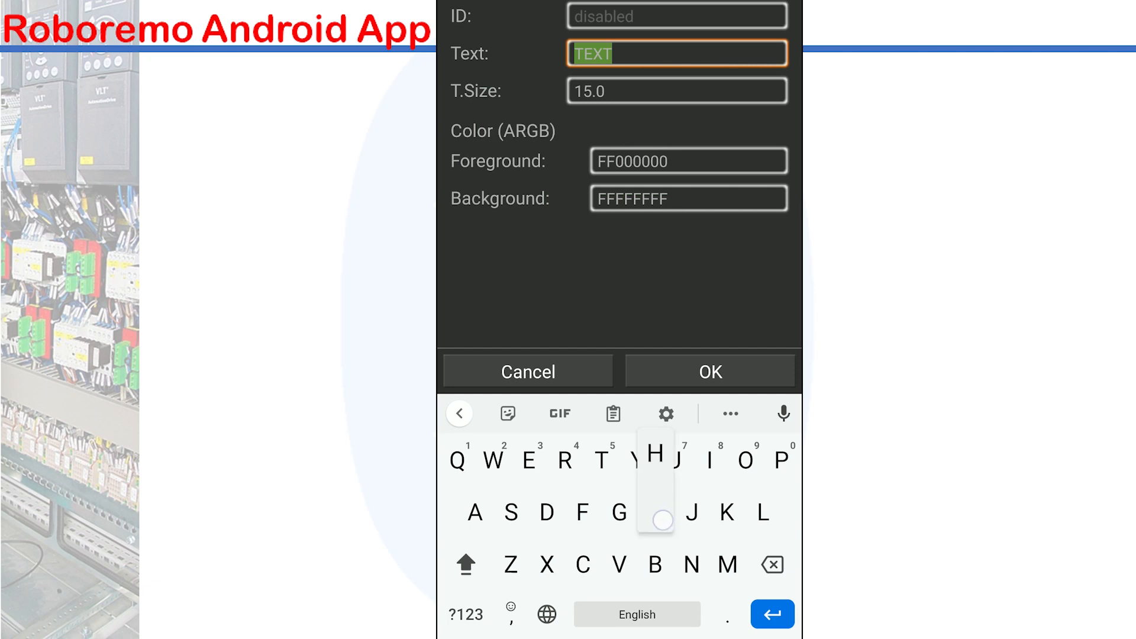
text(HOUR)
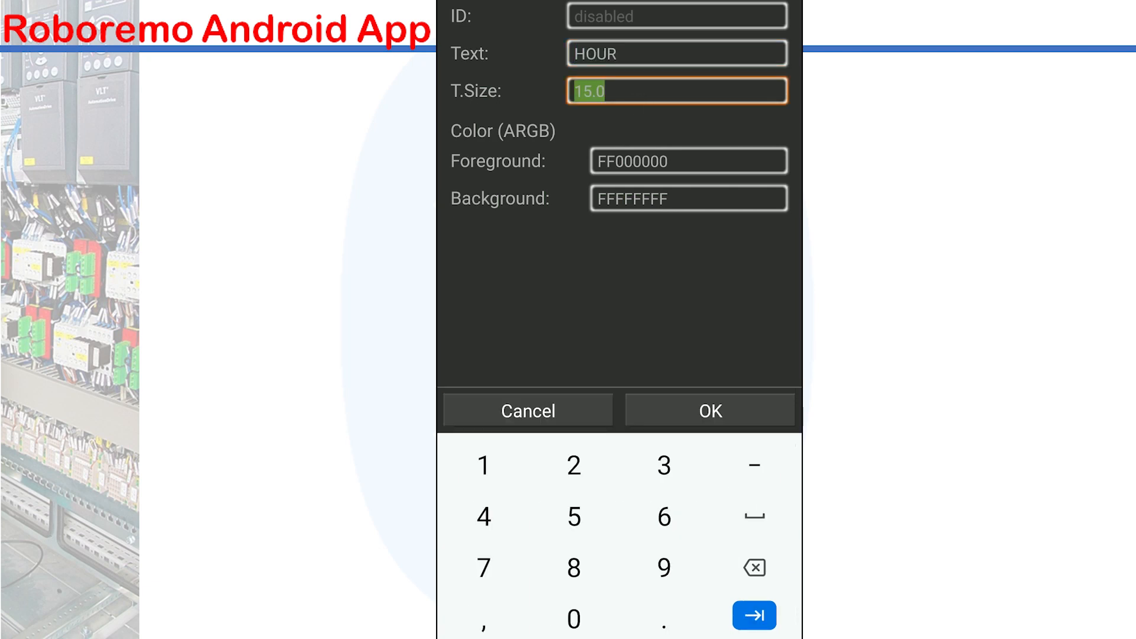
text(25)
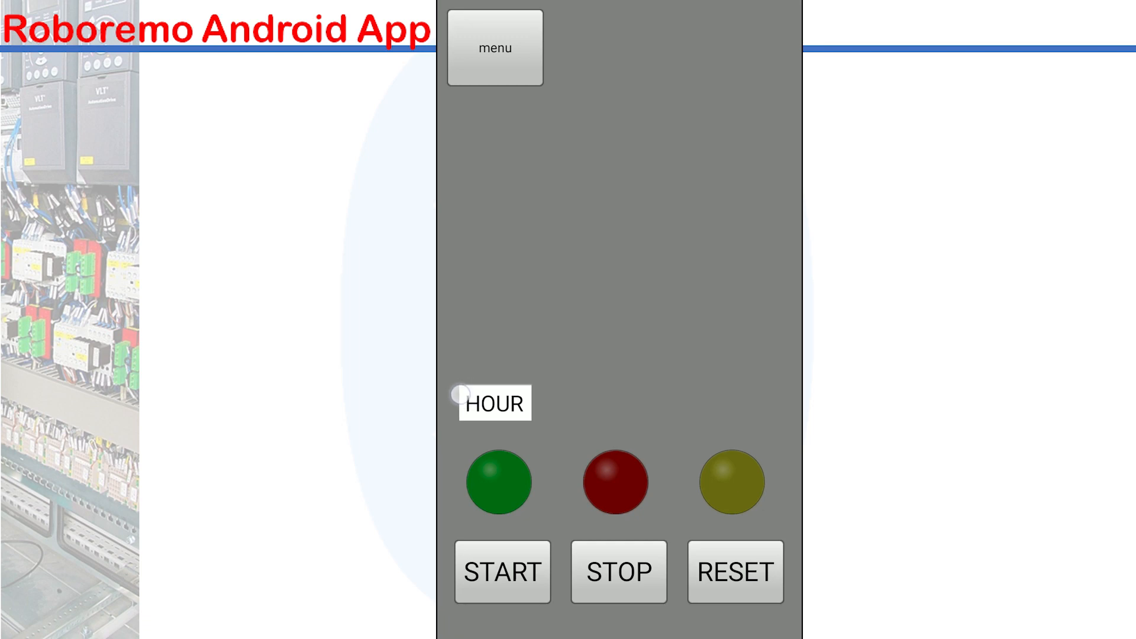
click(493, 403)
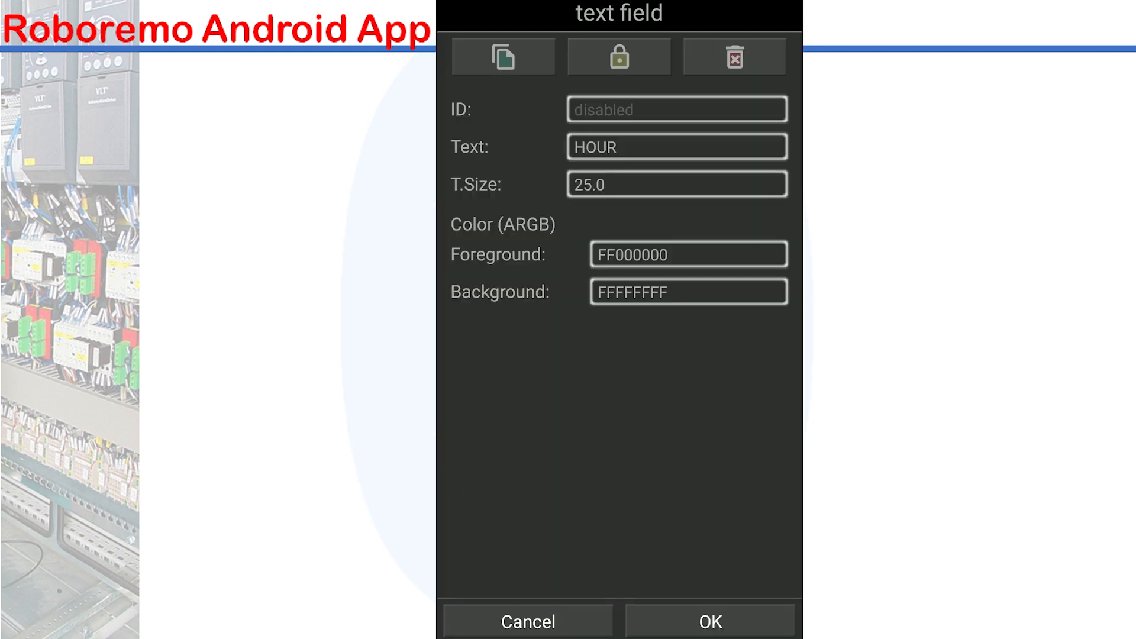
Step: Copy the label twice to make MINUTE and SECOND labels above the other LEDs
click(502, 56)
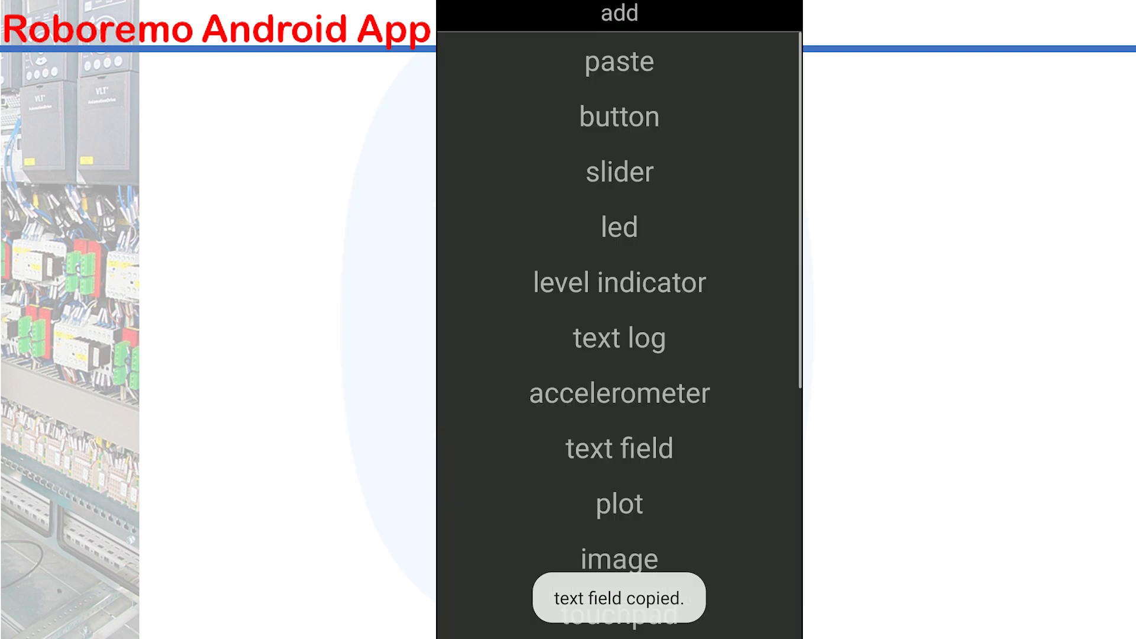
click(618, 448)
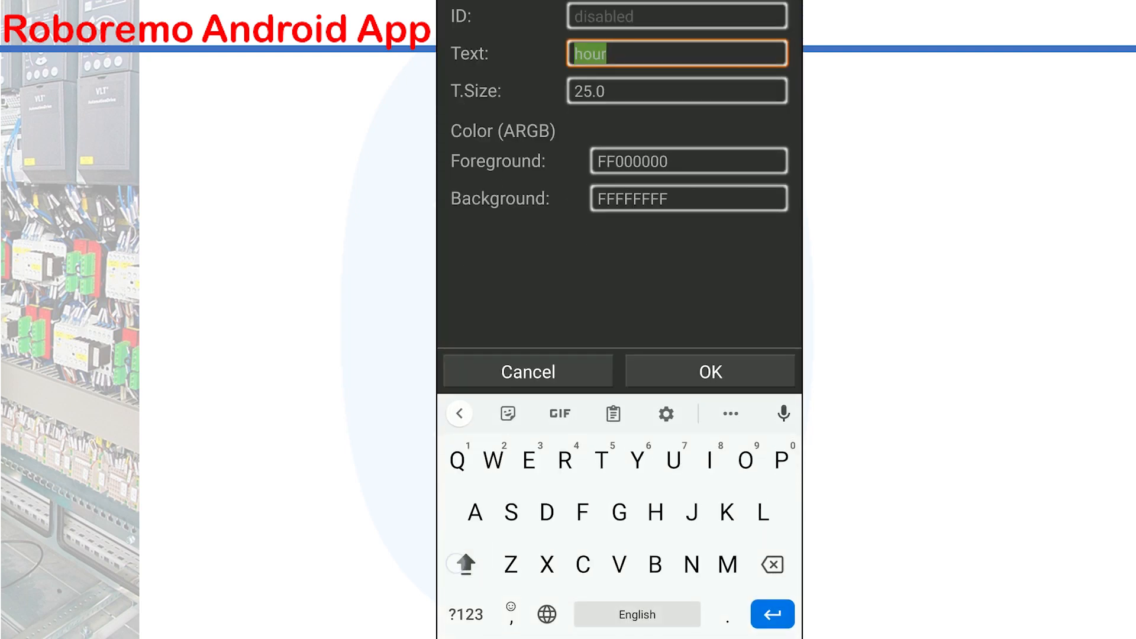
click(465, 564)
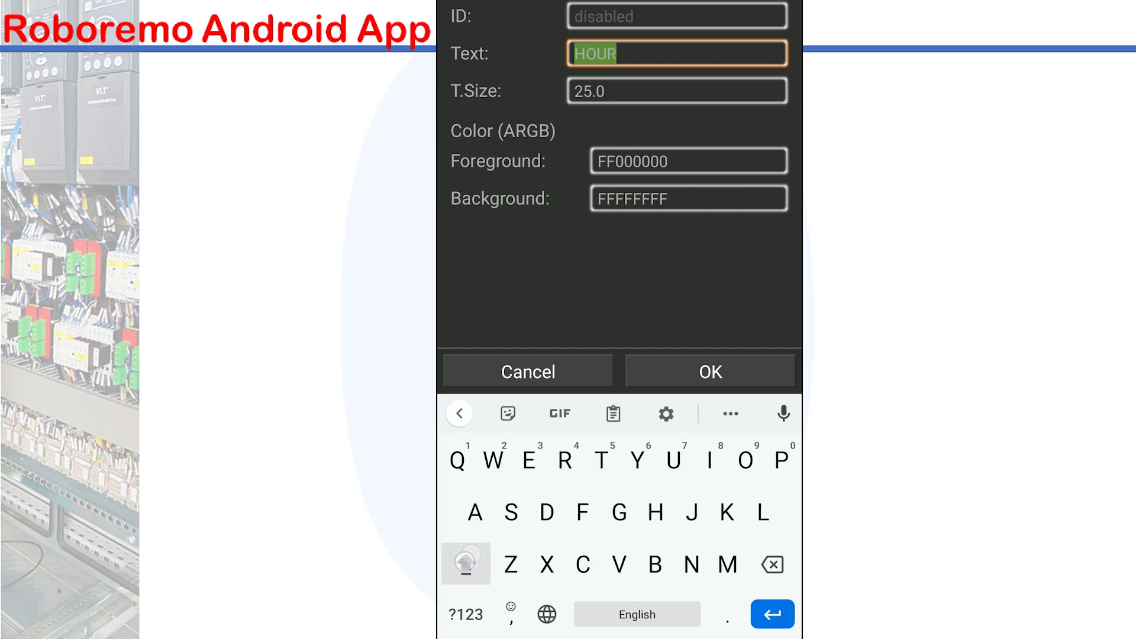
text(MINUTE)
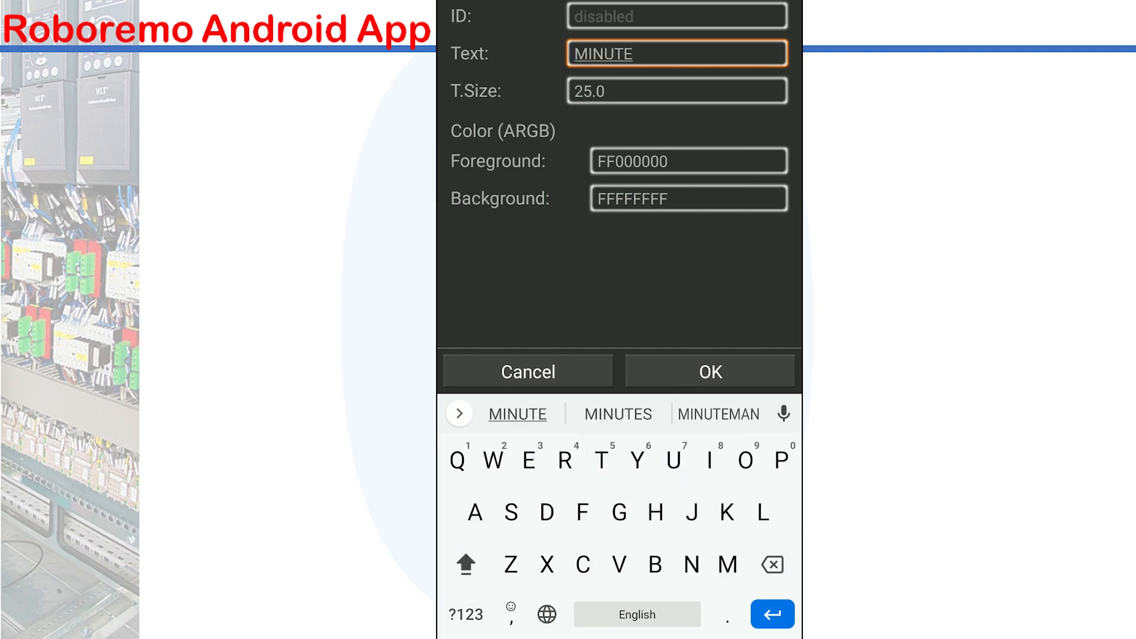
click(710, 371)
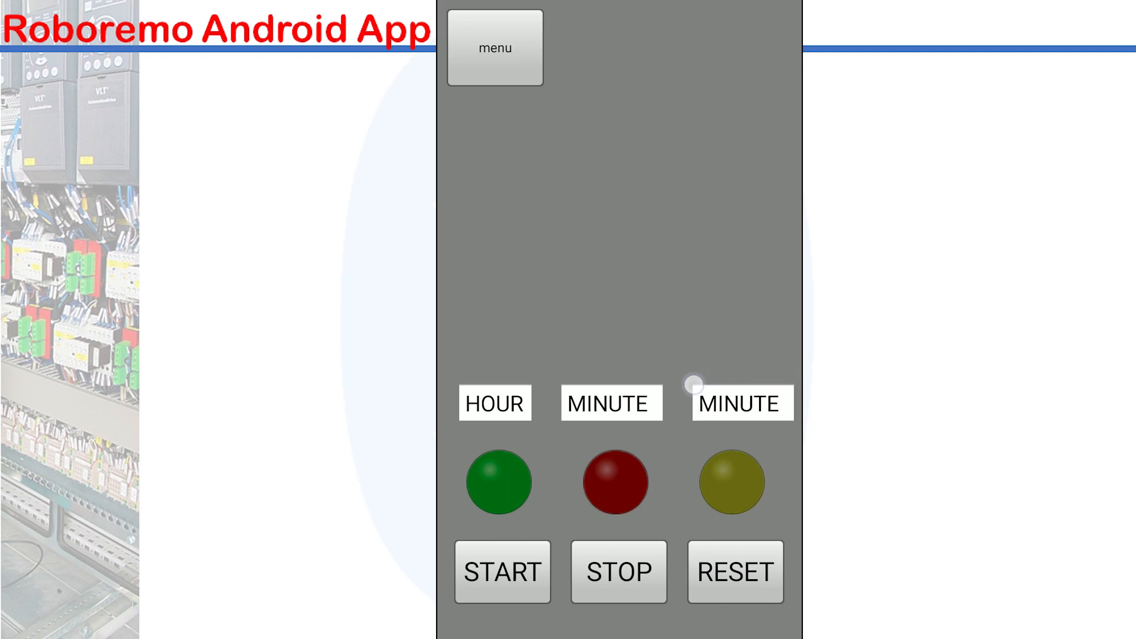
click(740, 404)
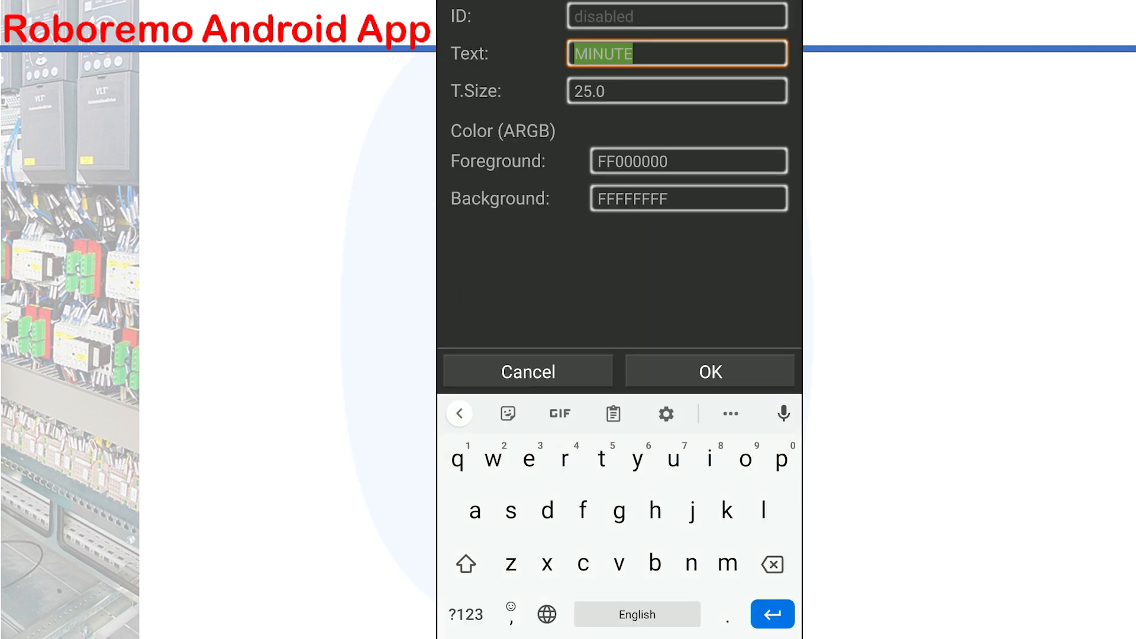
text(SECOND)
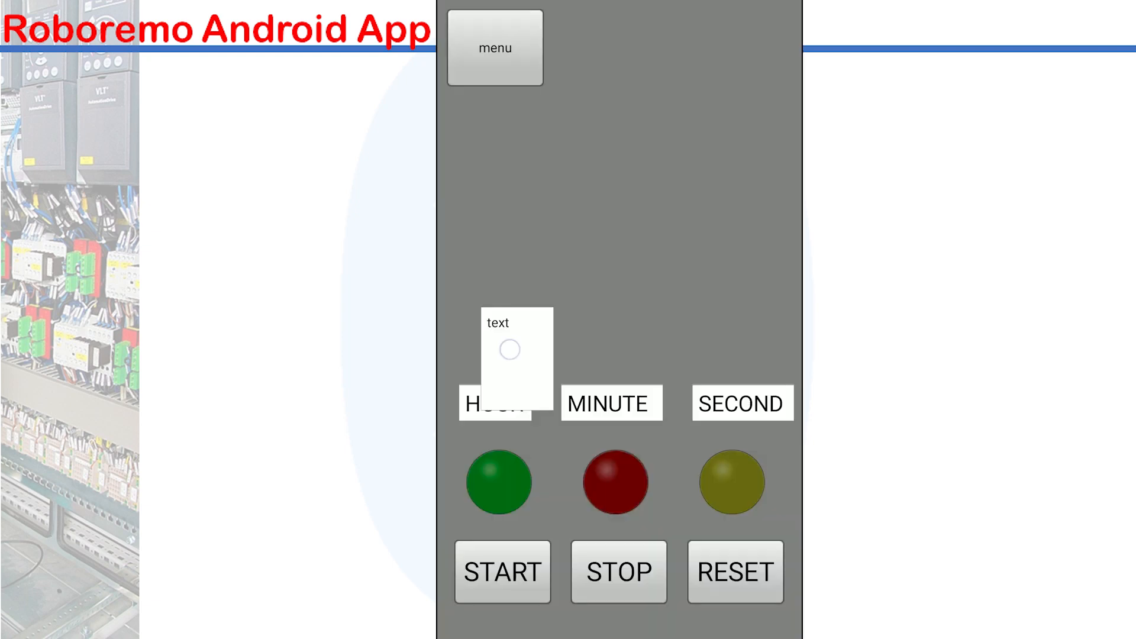
Step: Configure an empty value display with ID text1 and text size 35
click(509, 350)
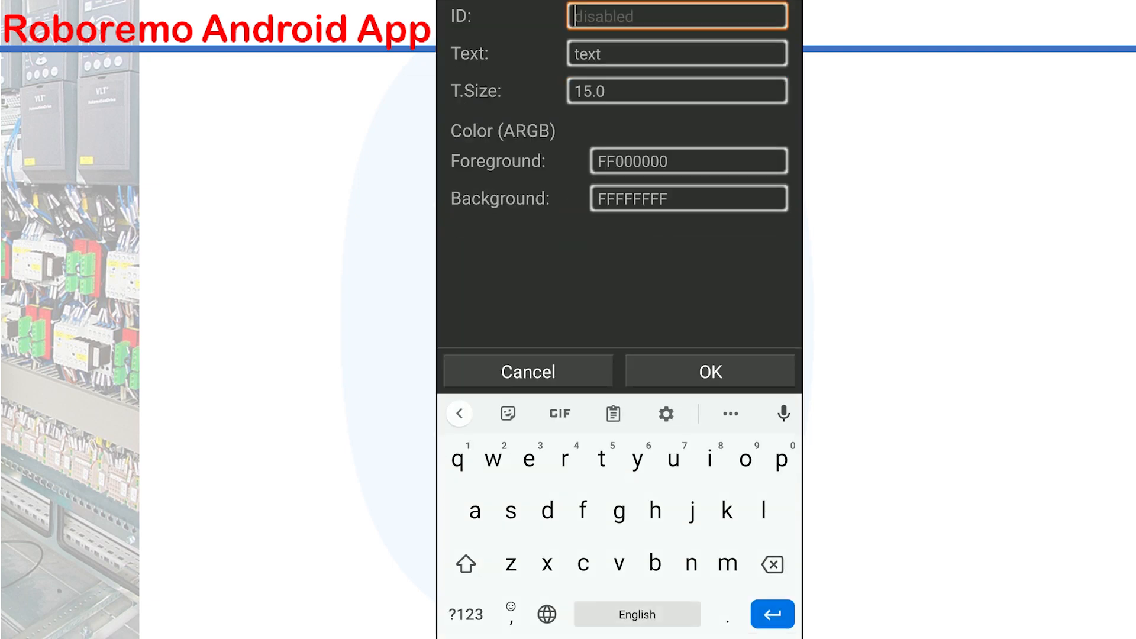
text(text)
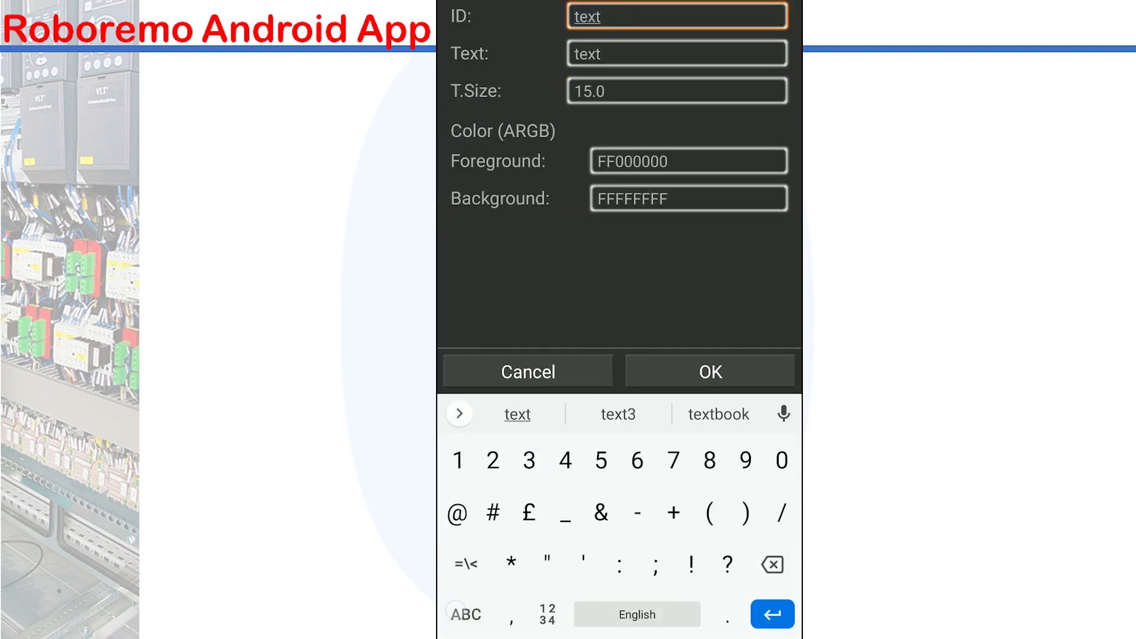
click(676, 52)
text(35)
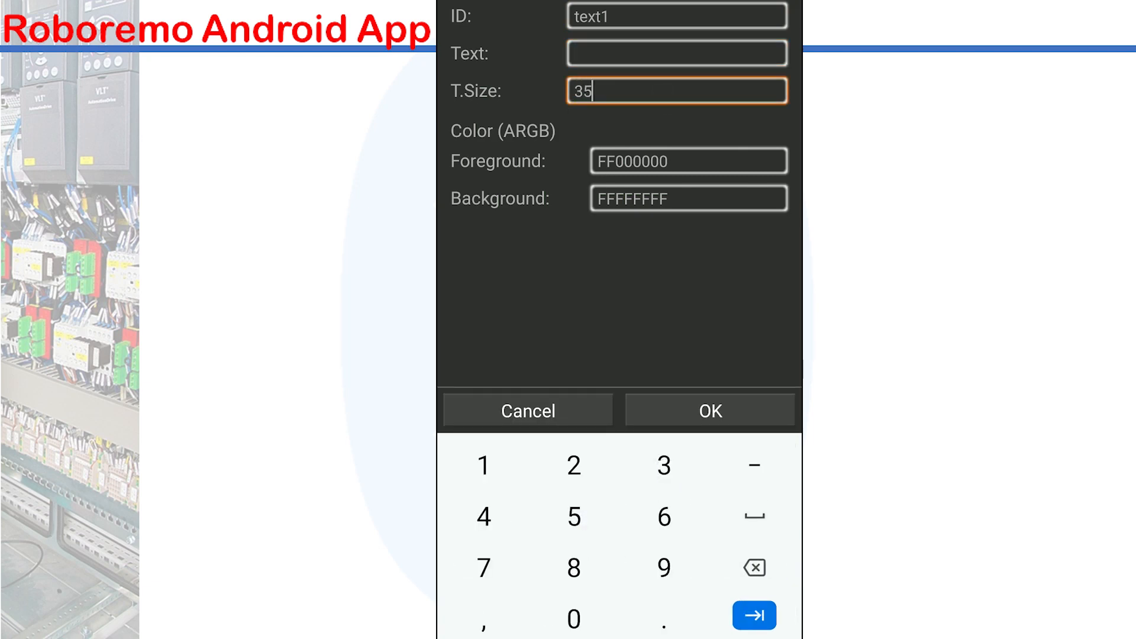
click(709, 411)
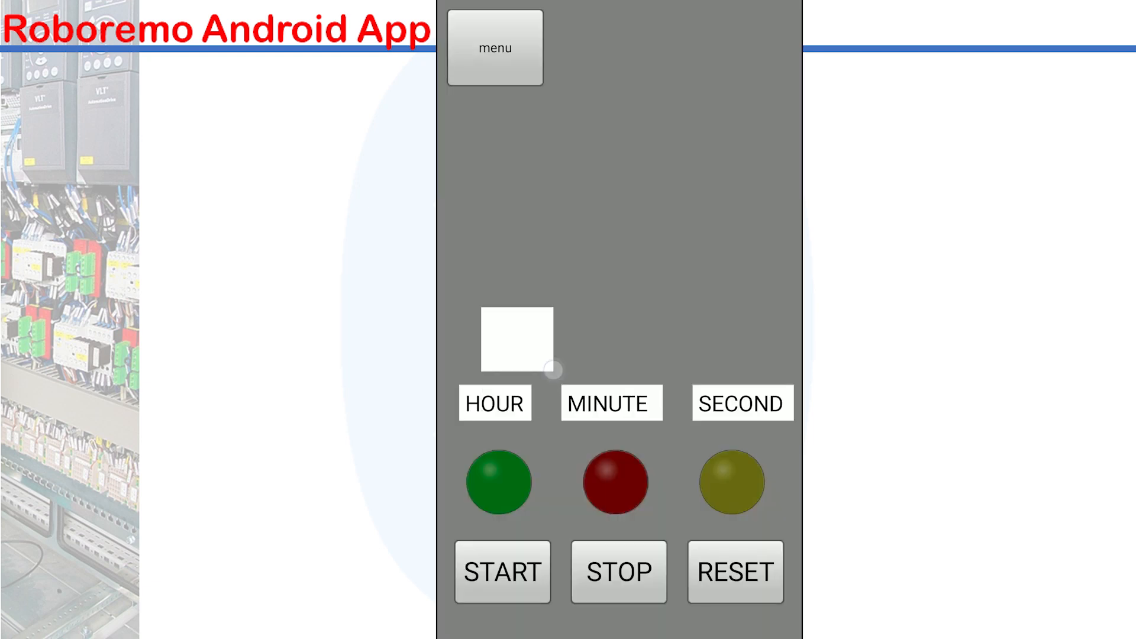
Step: Duplicate the display and give the copy ID text2
click(516, 340)
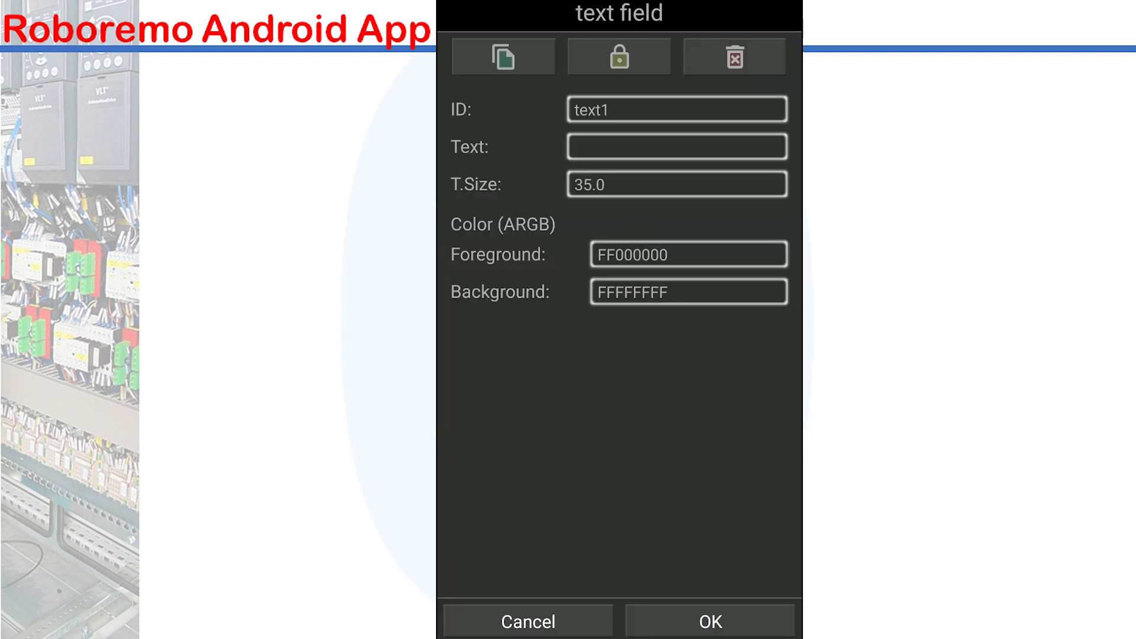
click(660, 109)
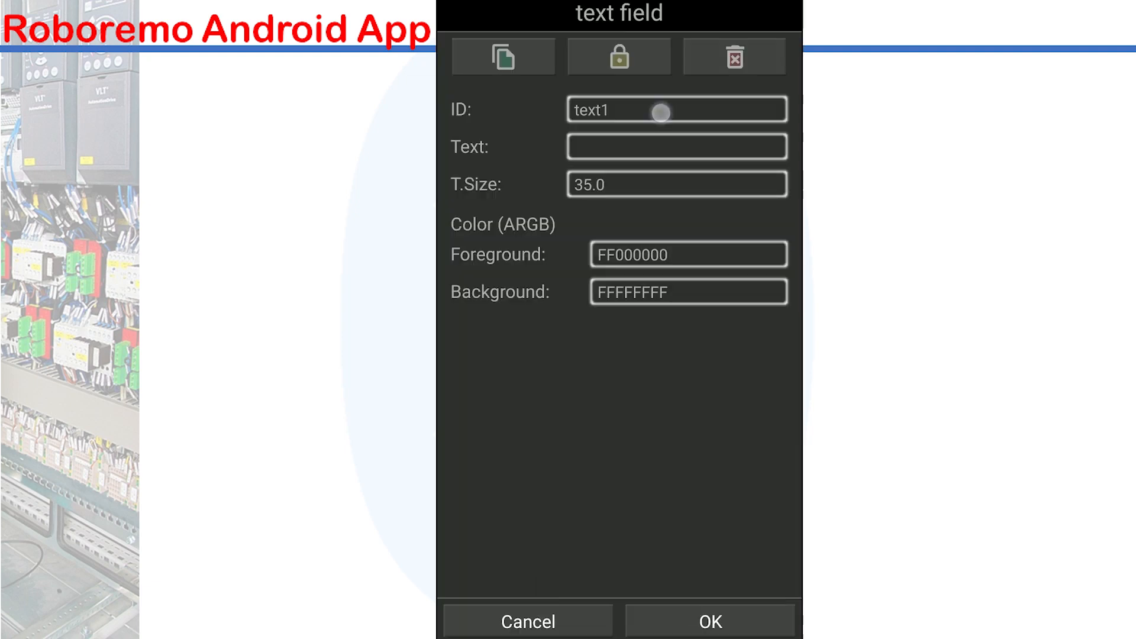
text(text2)
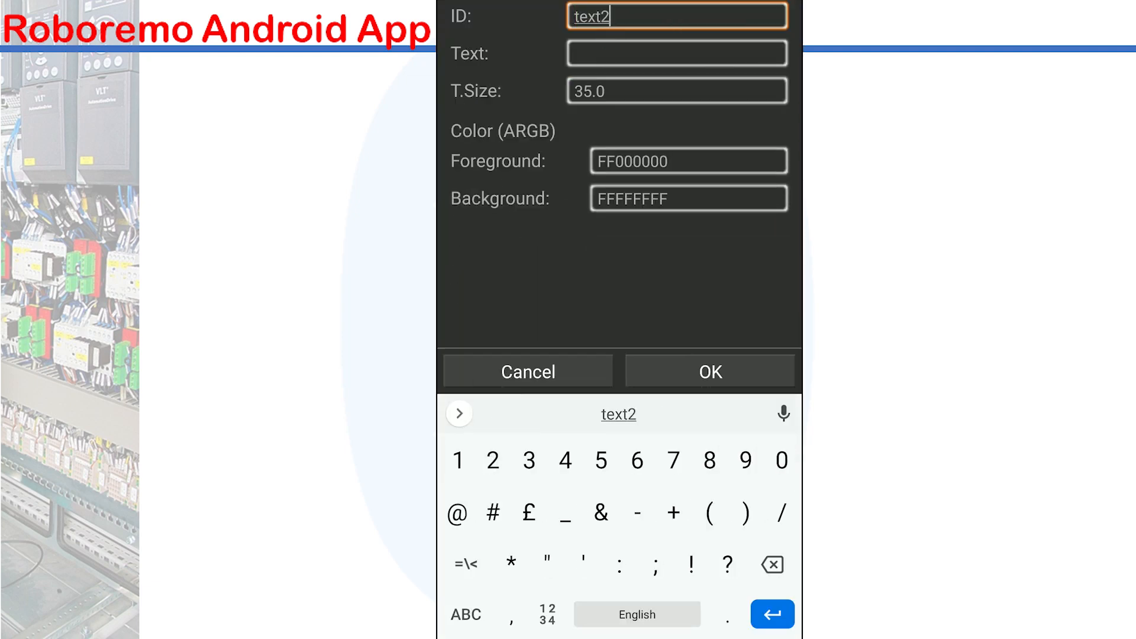
click(710, 372)
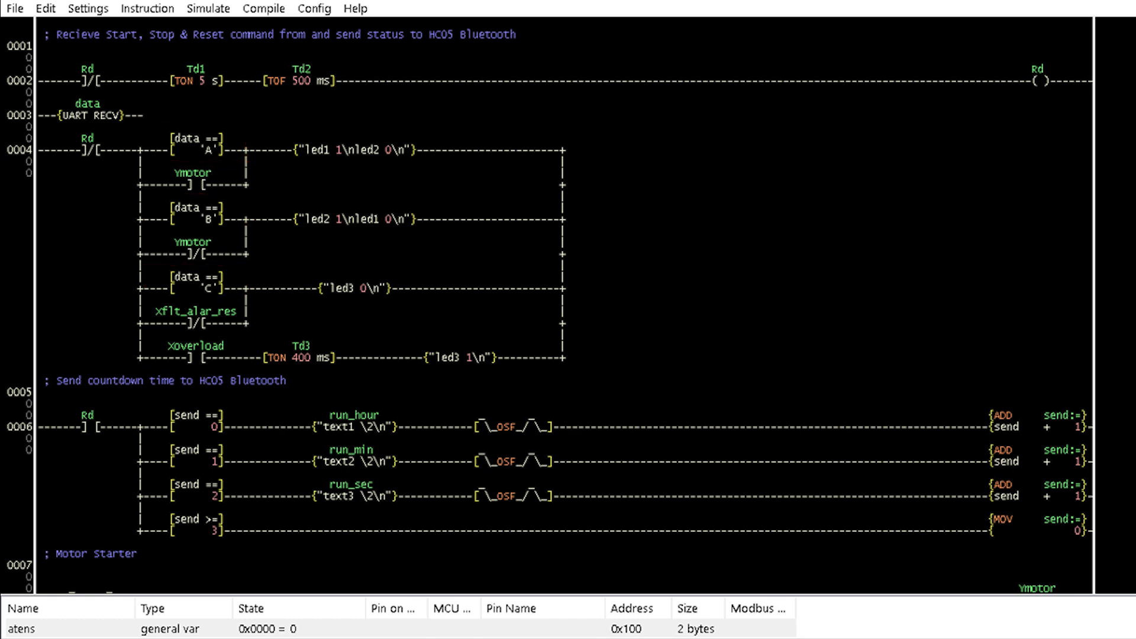
click(354, 150)
text(led1)
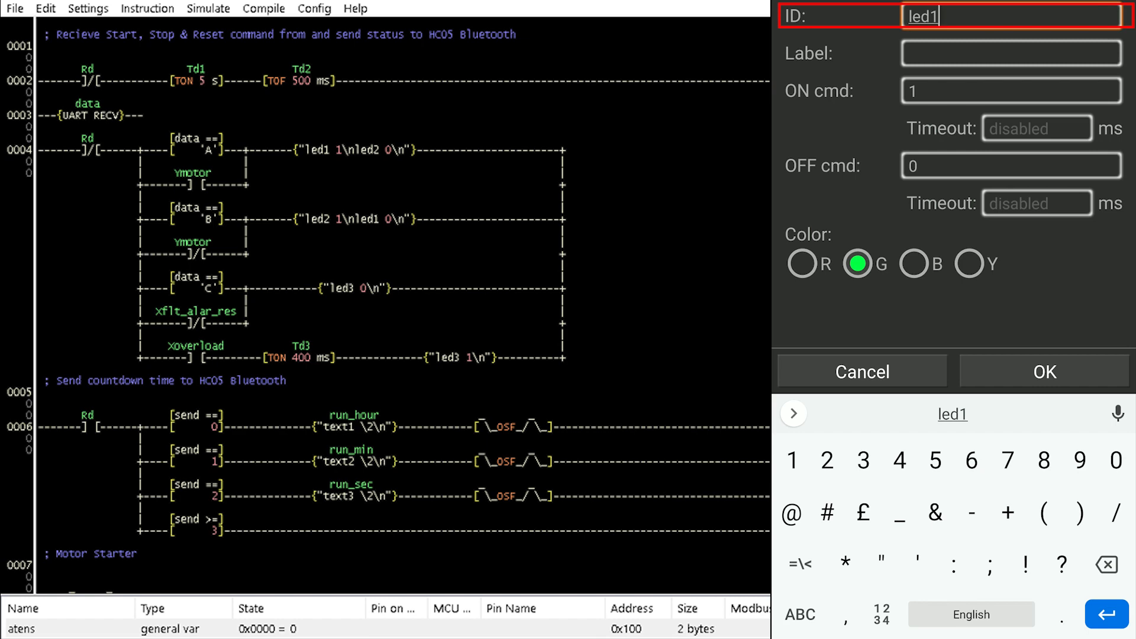
click(1012, 90)
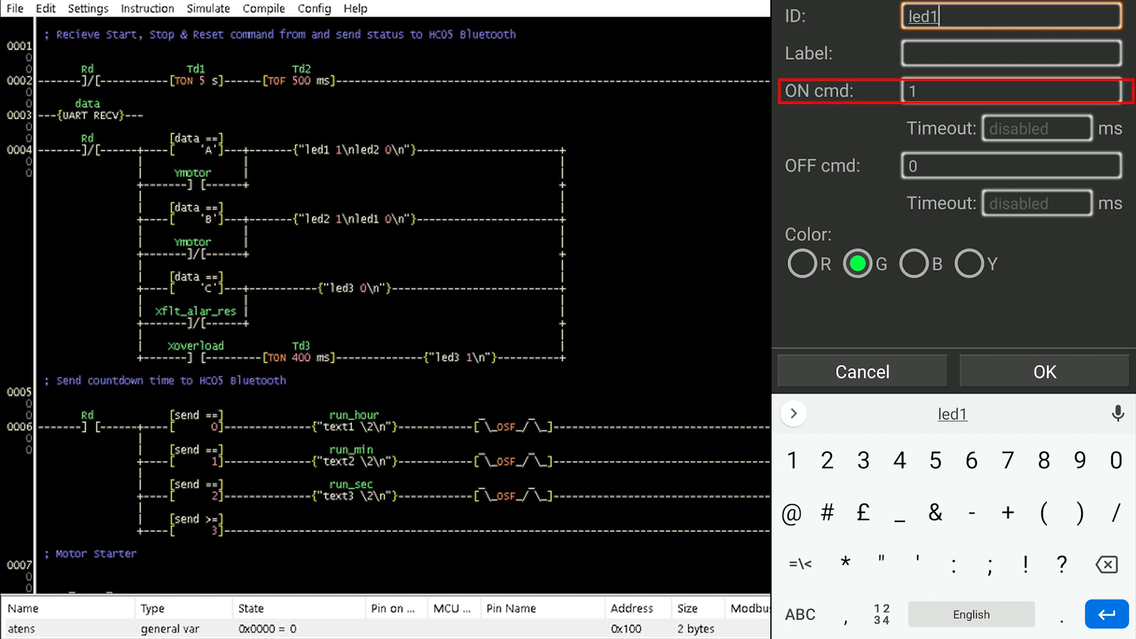
click(1010, 165)
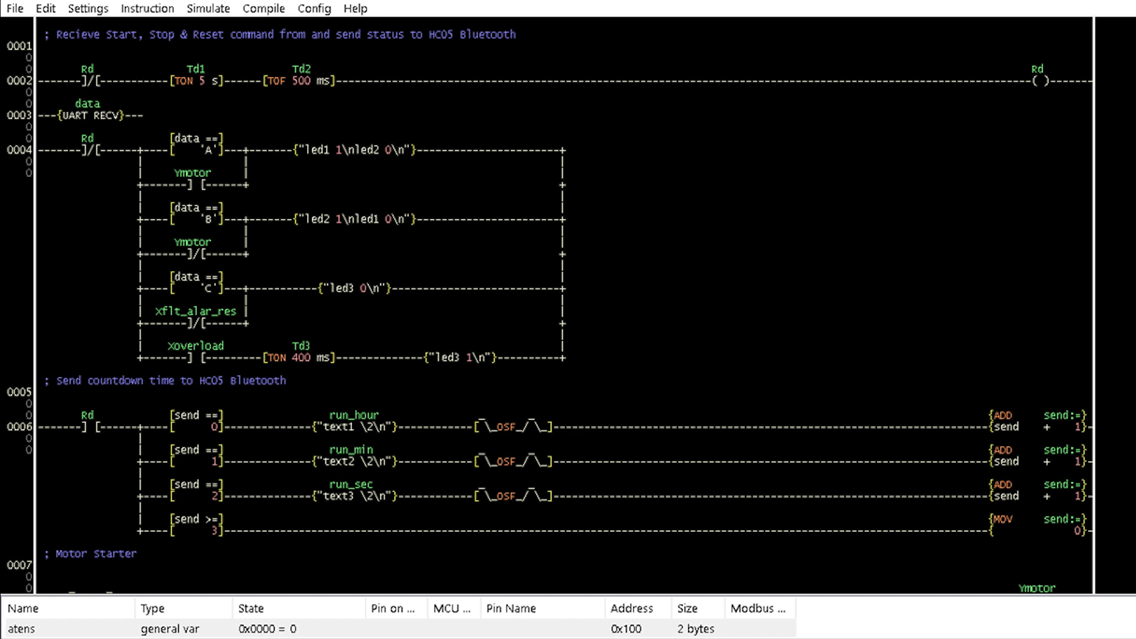
click(354, 219)
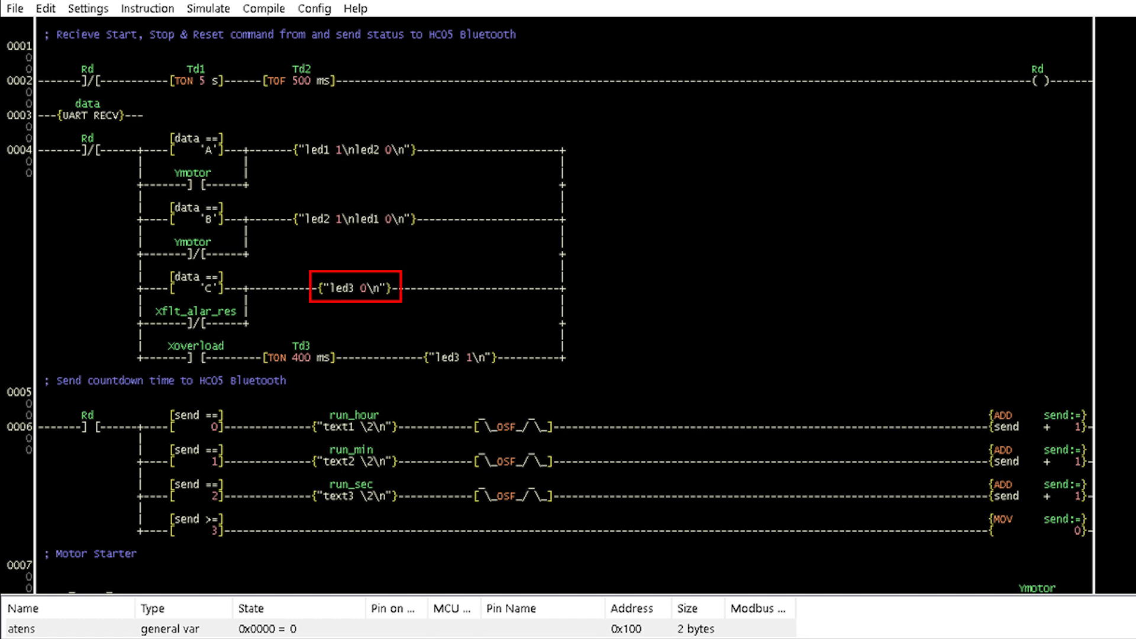
click(355, 287)
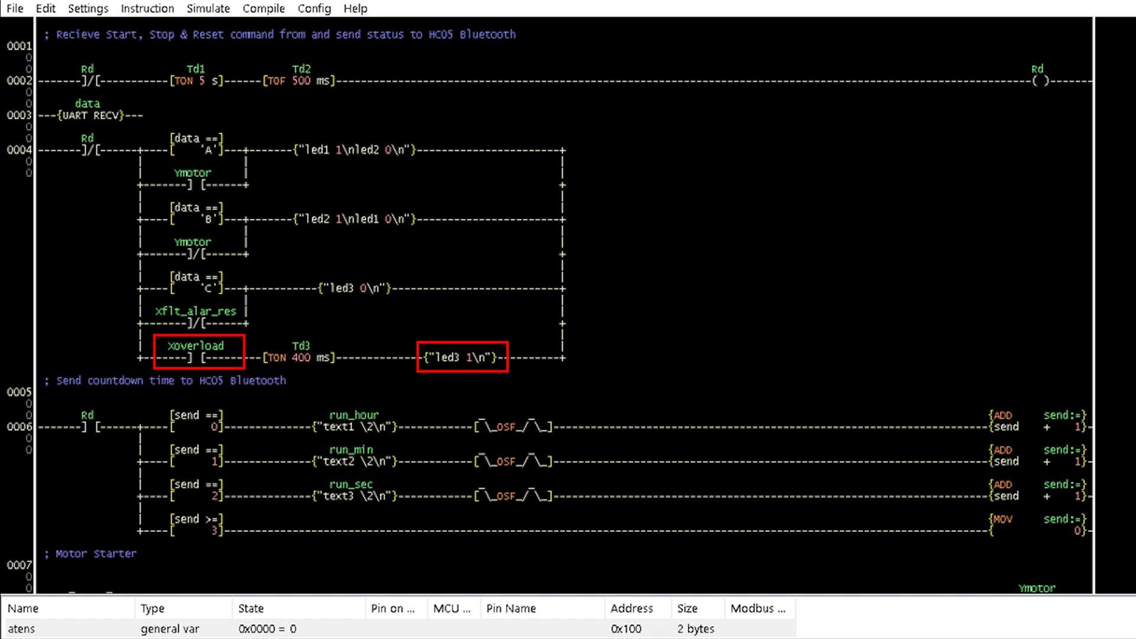
scroll(down, 3)
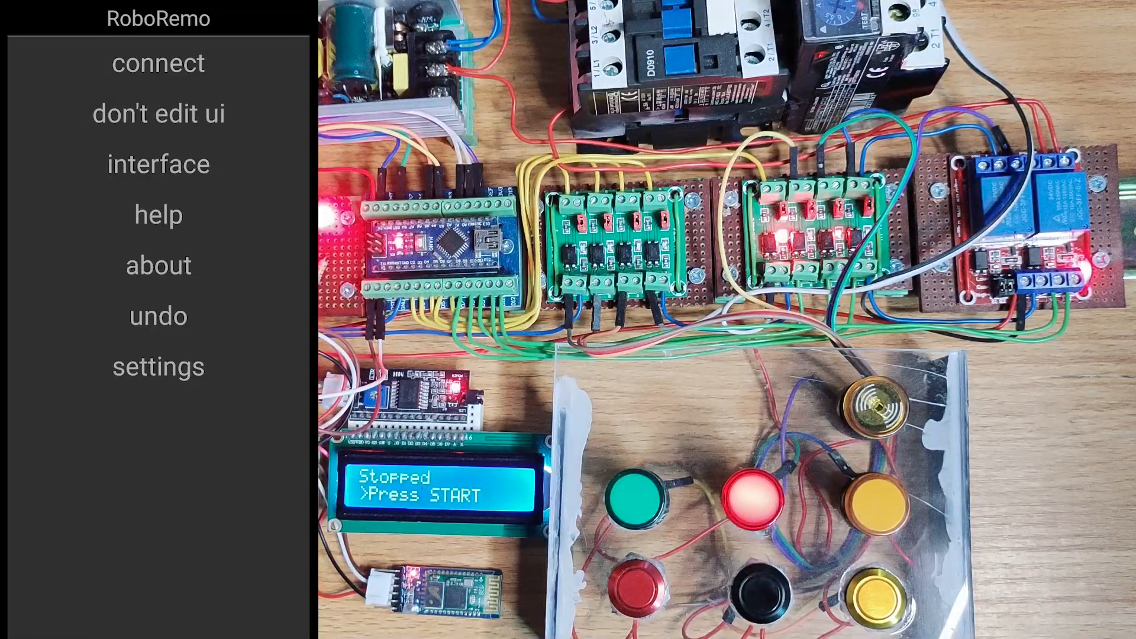
Step: Start a Bluetooth (RFCOMM) connection, bringing up the device list with HC-05
click(158, 63)
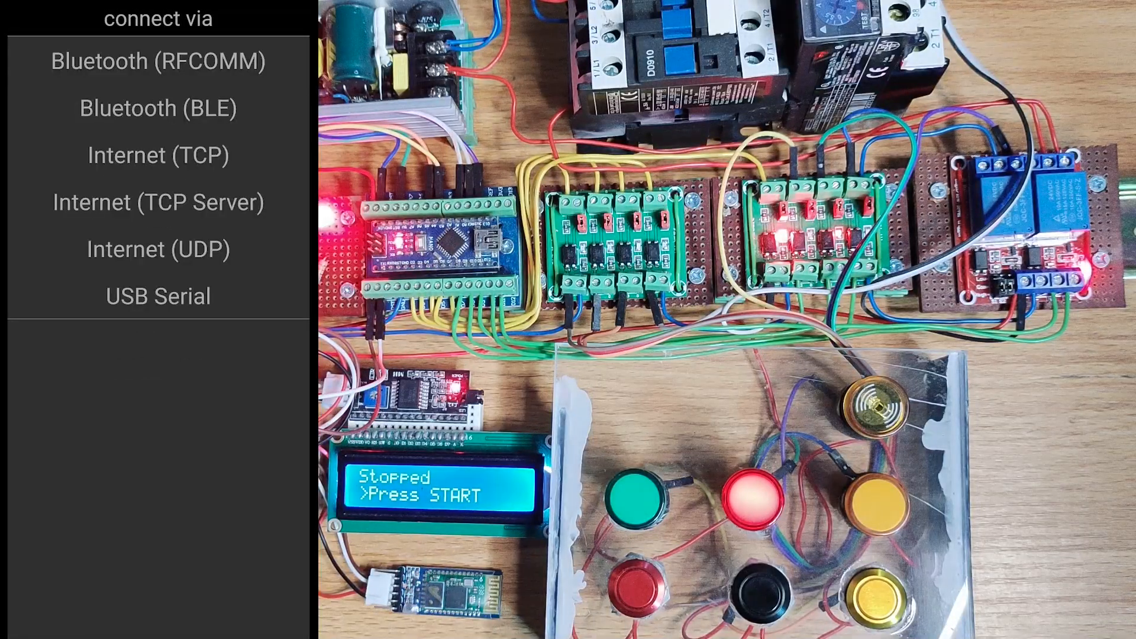
click(157, 61)
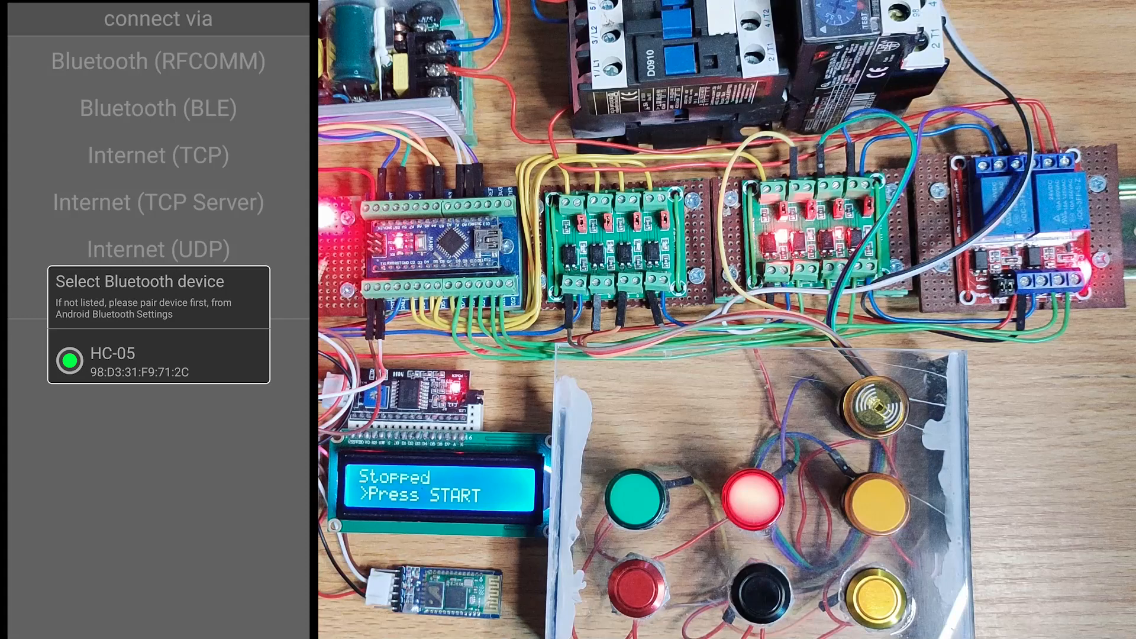